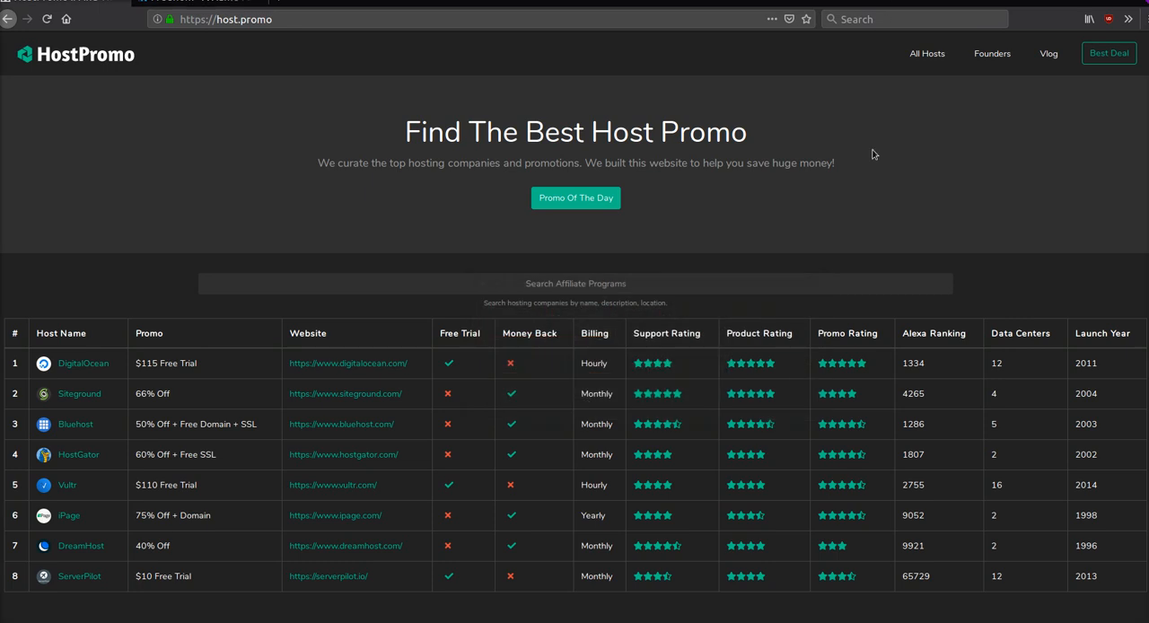
- Check availability of the free domain name 'themoneywizard', listing .tk, .ml, .ga, .cf and .gq at USD 0.00
scroll("down", 3)
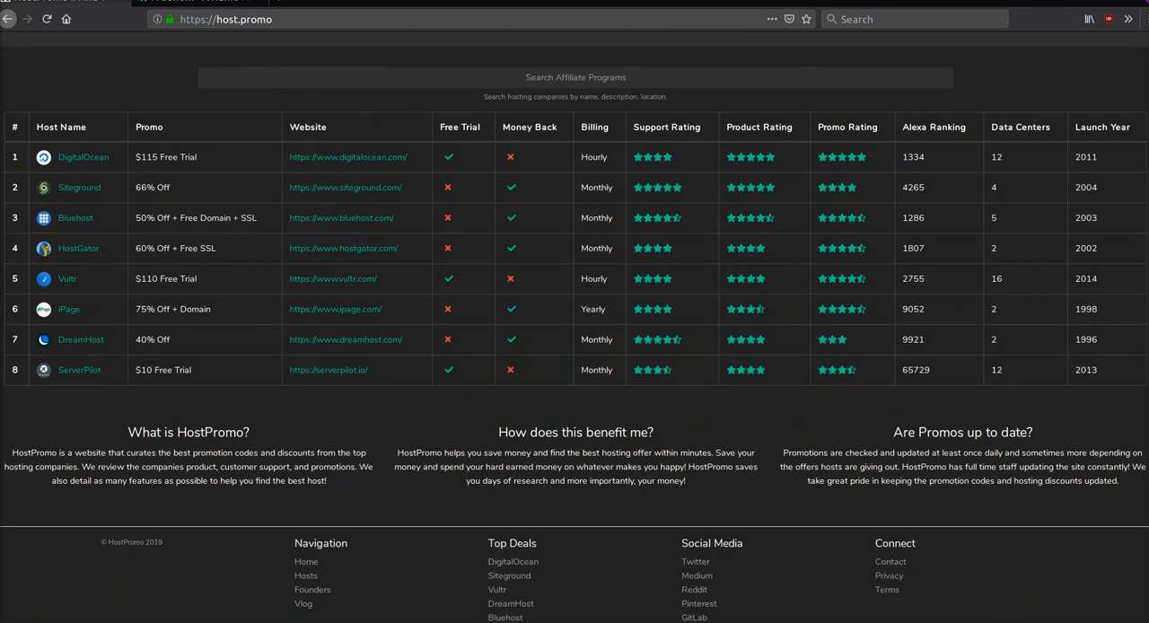
scroll("up", 3)
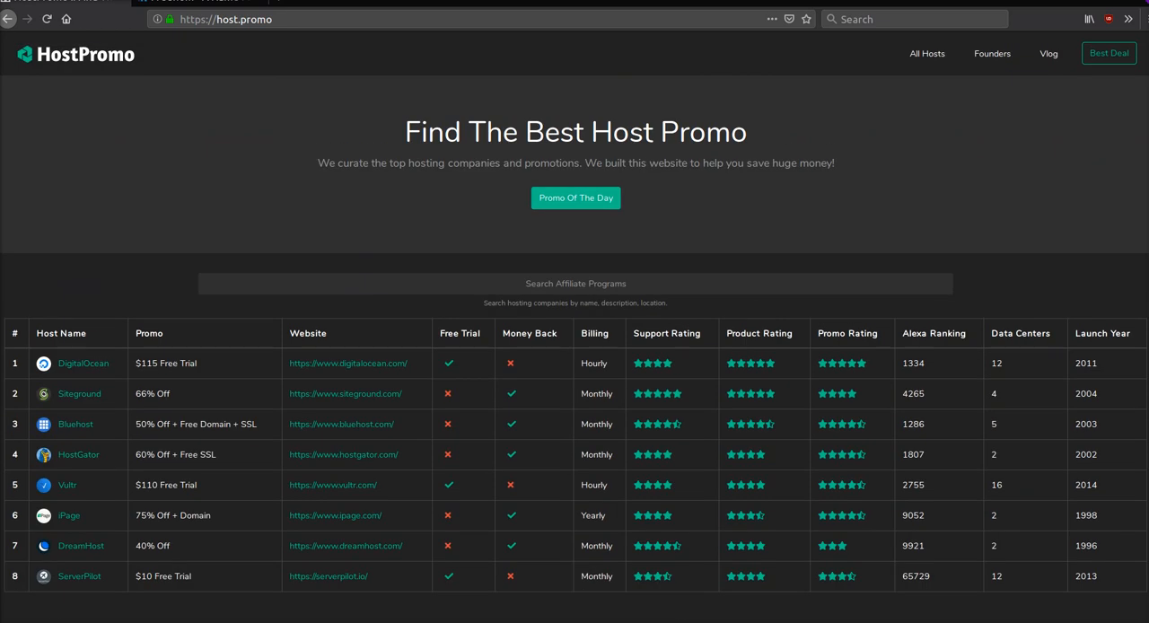
scroll("down", 3)
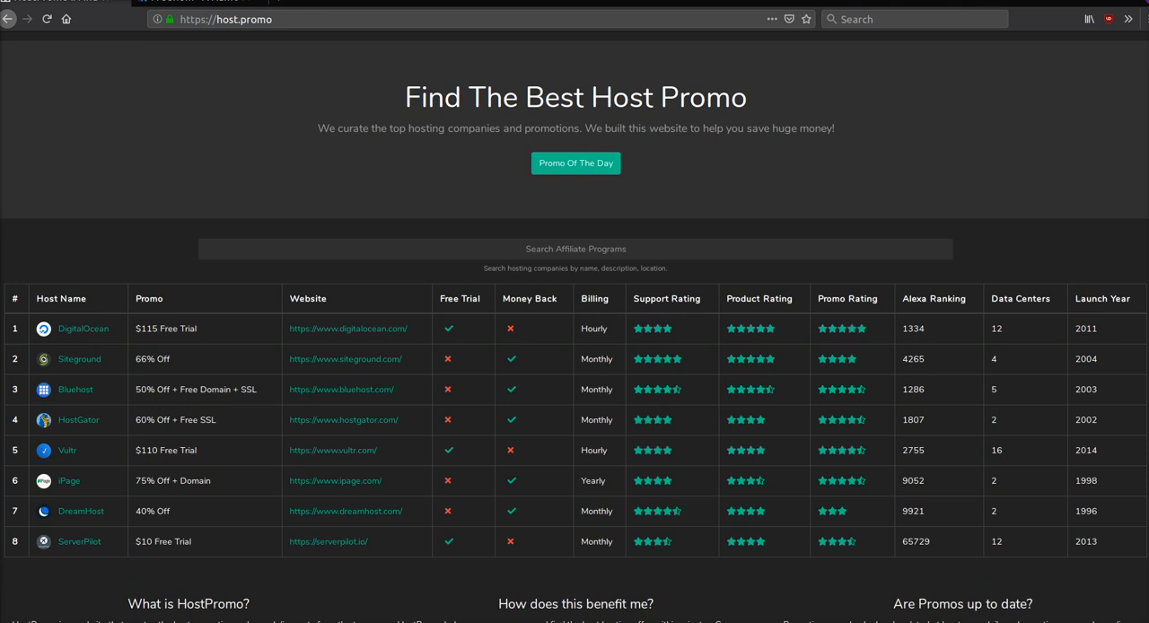
scroll("down", 3)
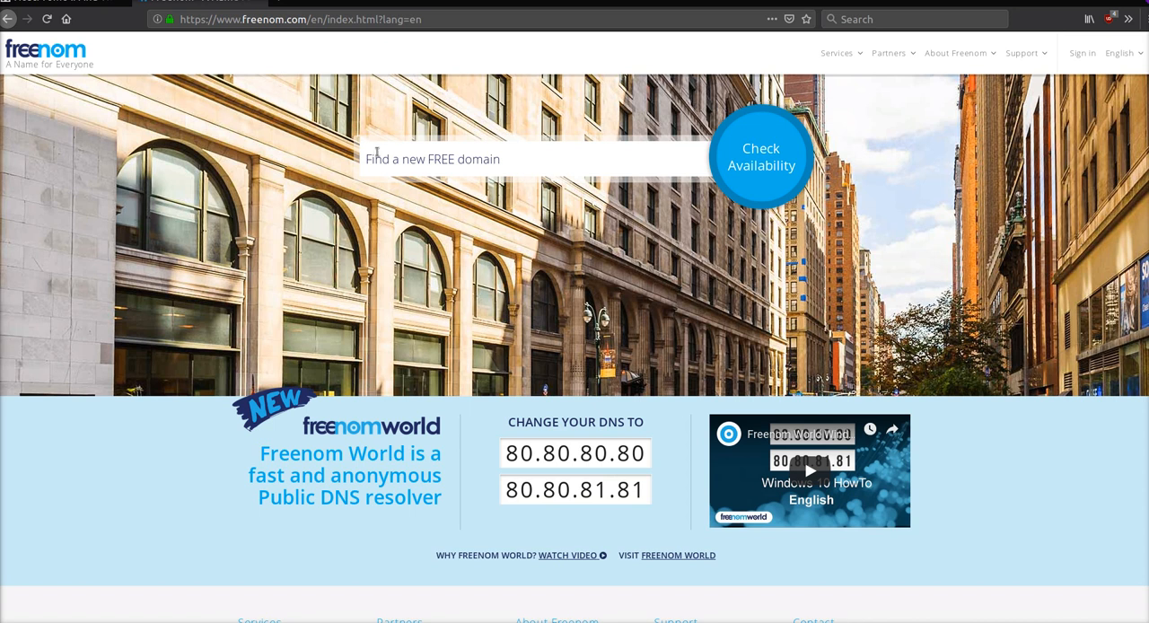
left_click(524, 158)
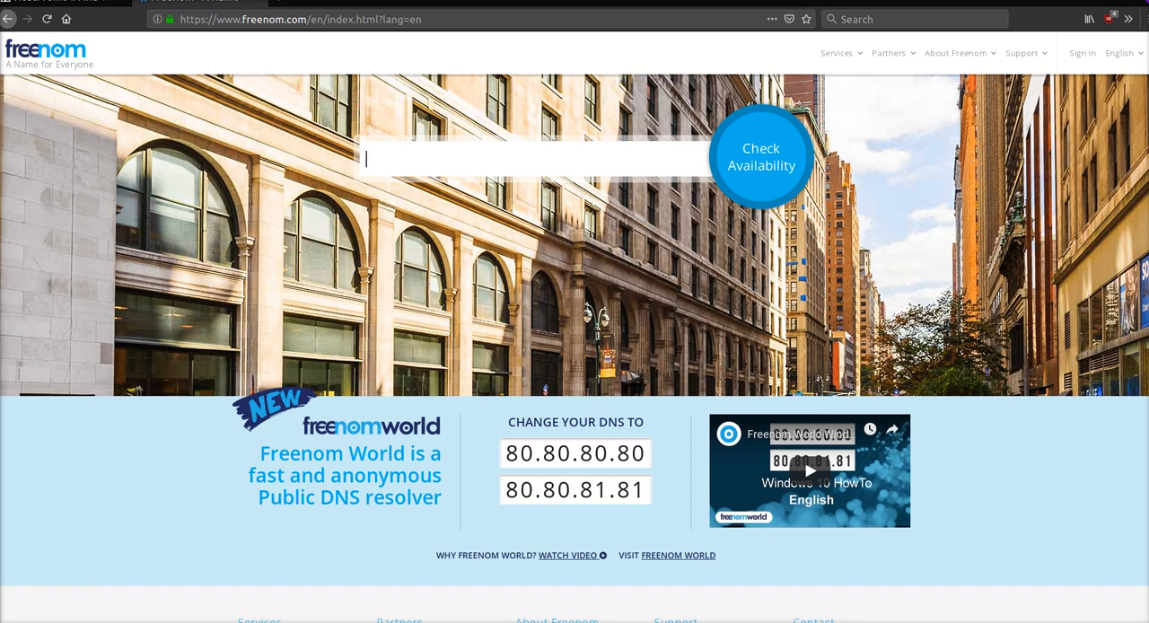
type("themoney")
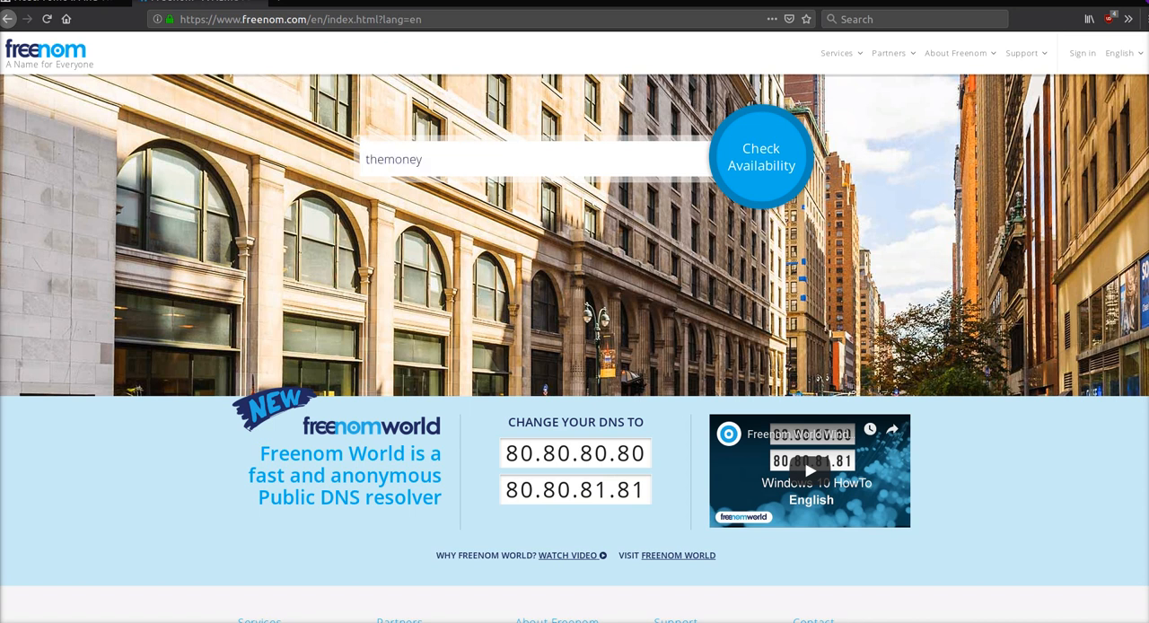
type("wizard")
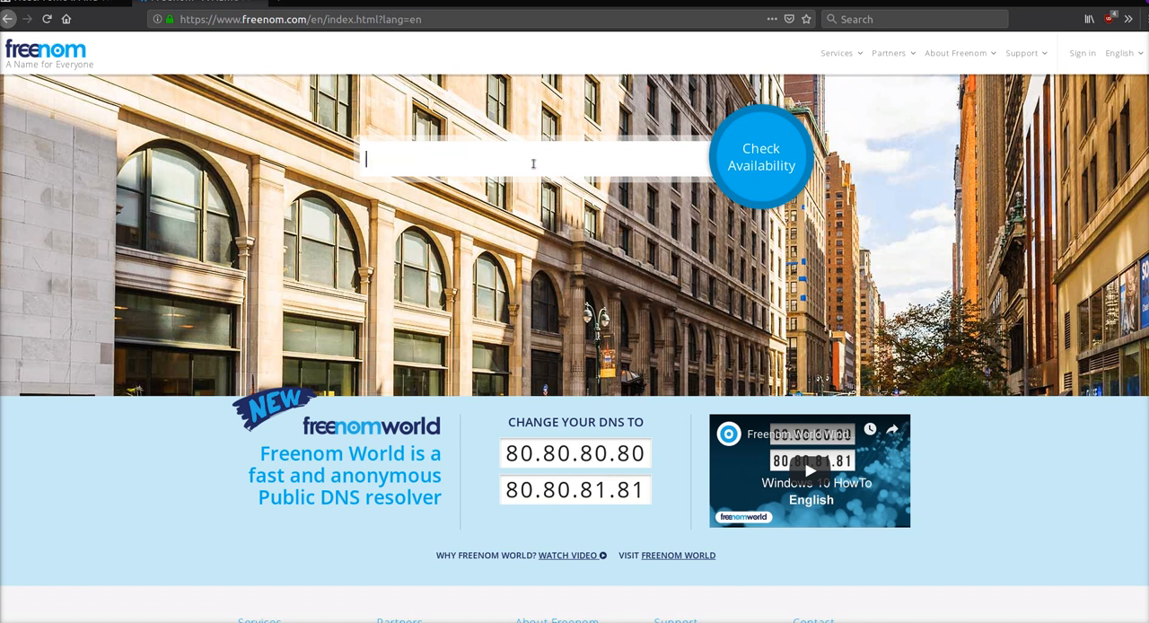
type("themoneyw")
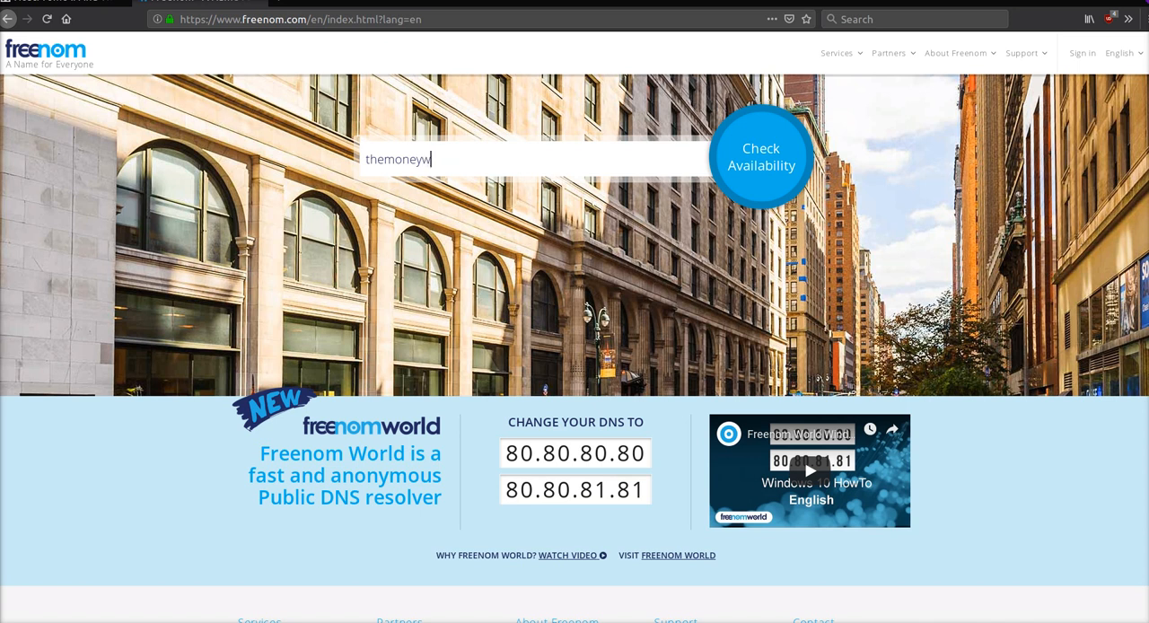
type("izard")
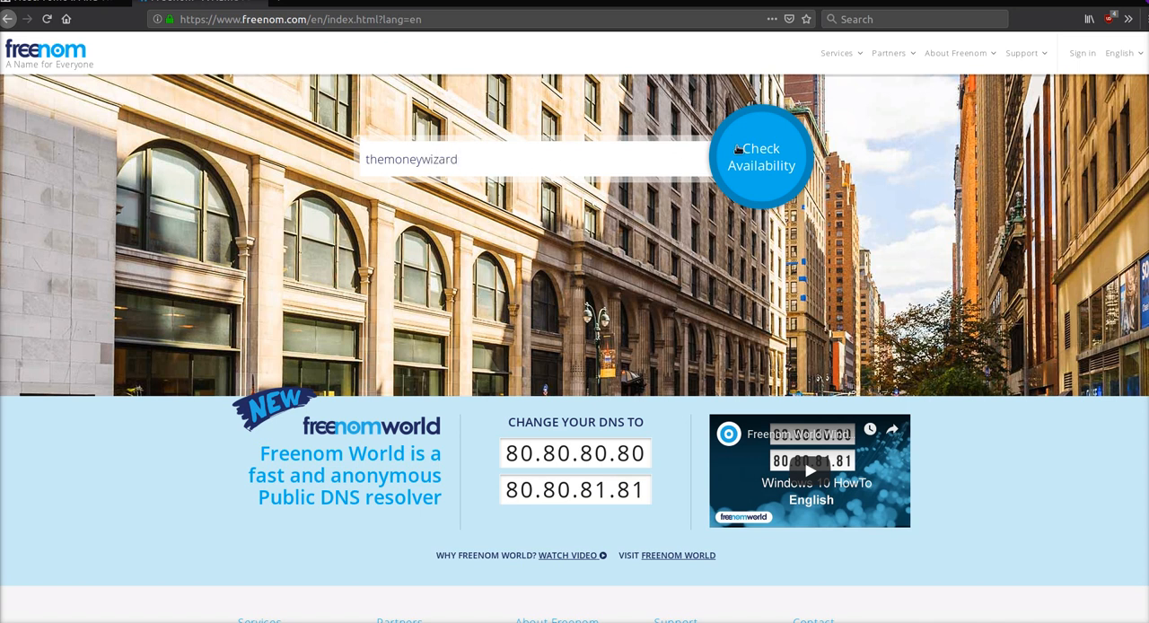
left_click(761, 156)
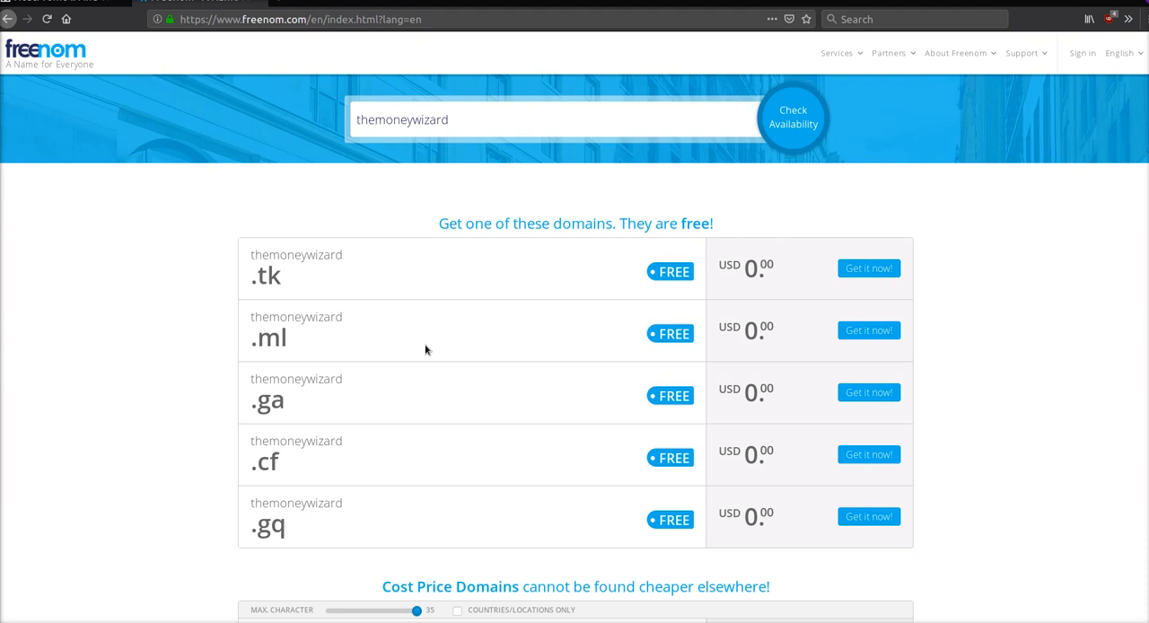
mouse_move(481, 499)
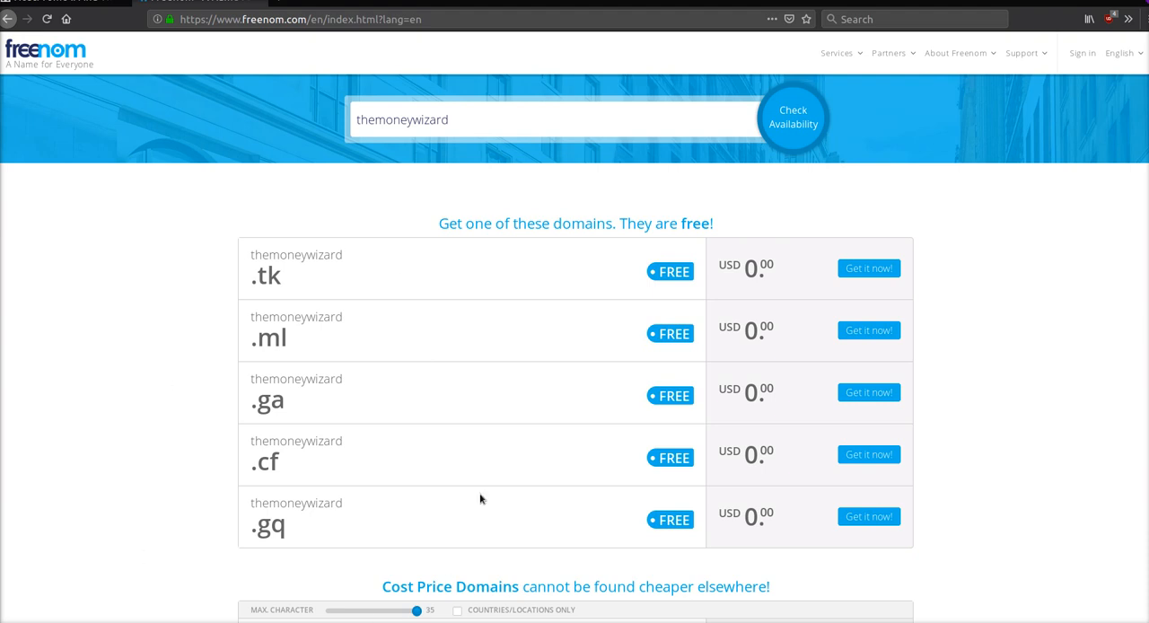
mouse_move(295, 490)
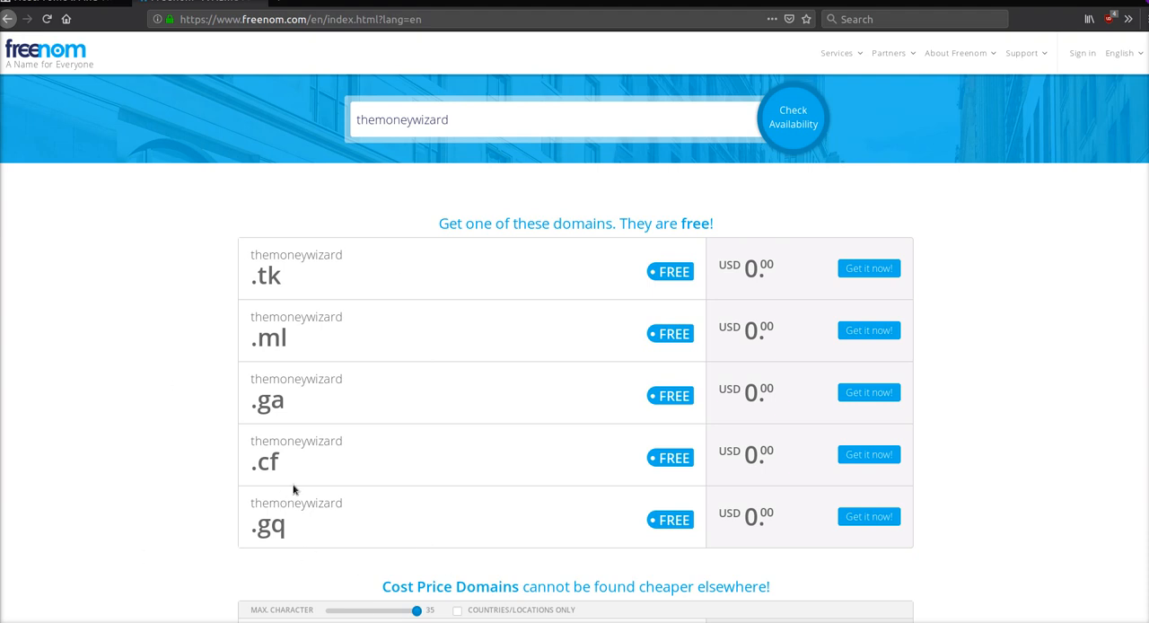
mouse_move(265, 313)
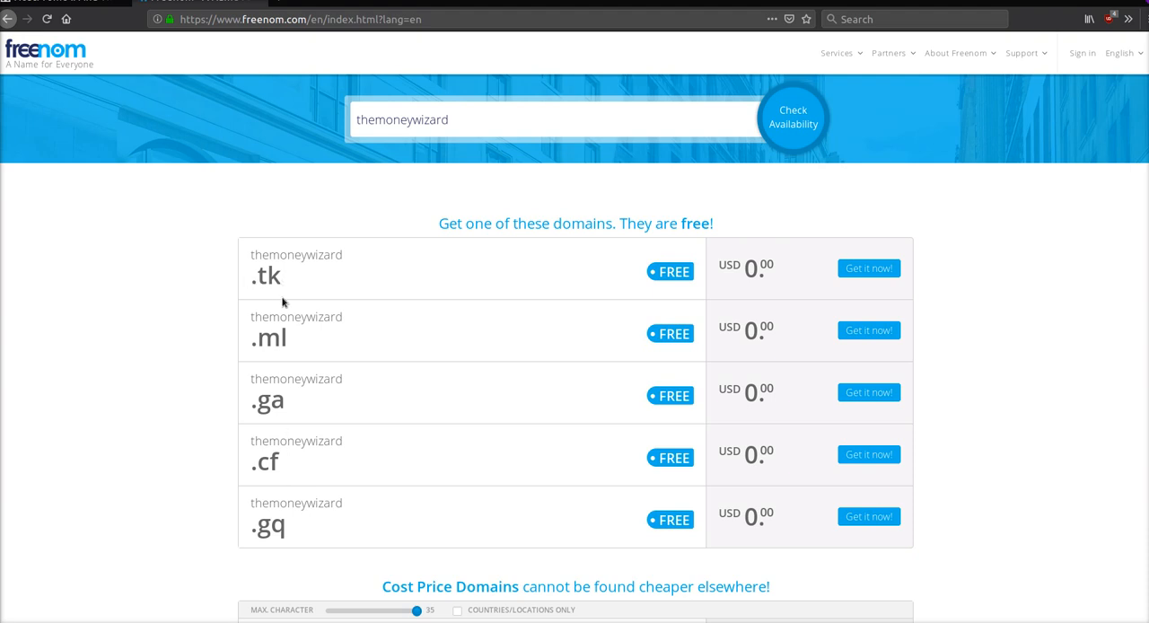
mouse_move(294, 405)
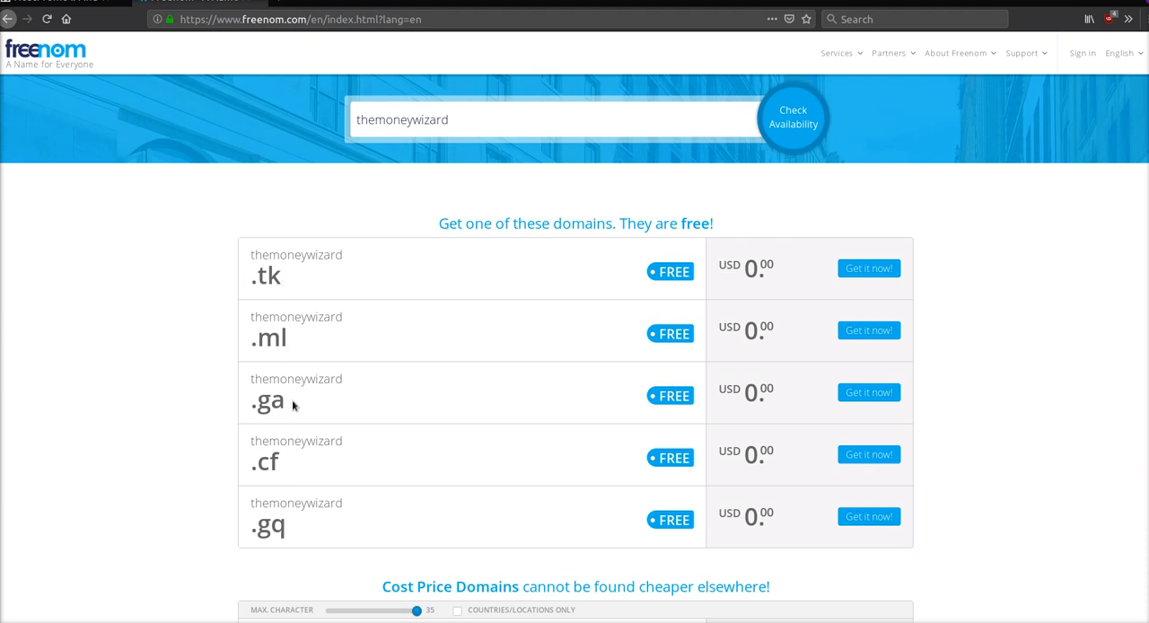
mouse_move(230, 544)
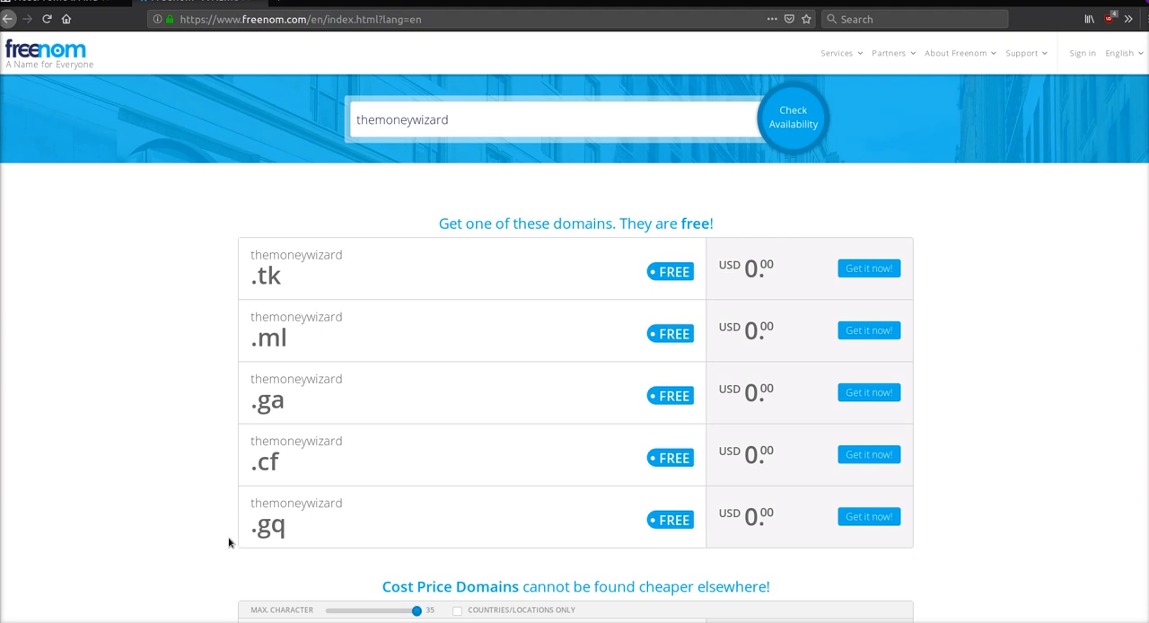
mouse_move(428, 456)
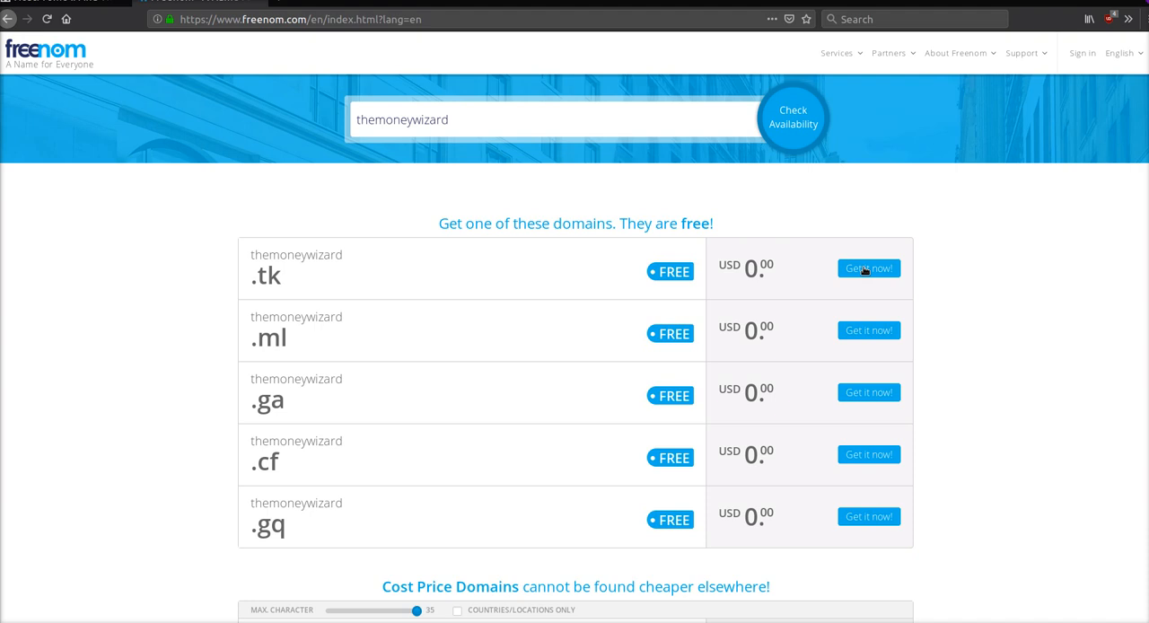
- Add themoneywizard.tk via 'Get it now!' and continue to the checkout configuration step
left_click(869, 268)
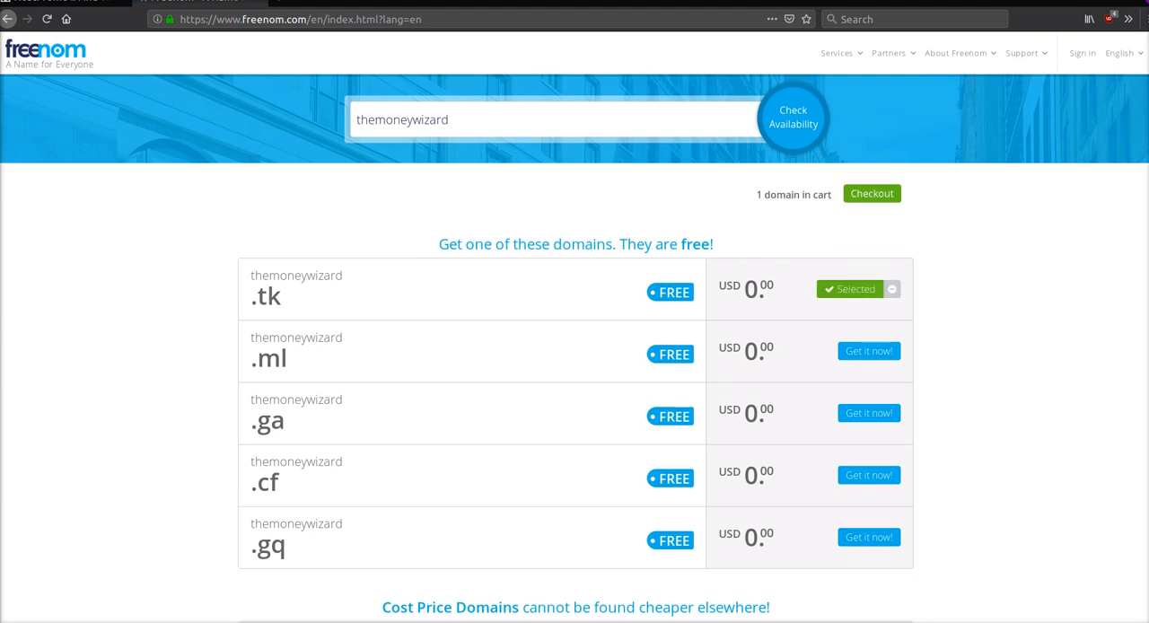
left_click(871, 193)
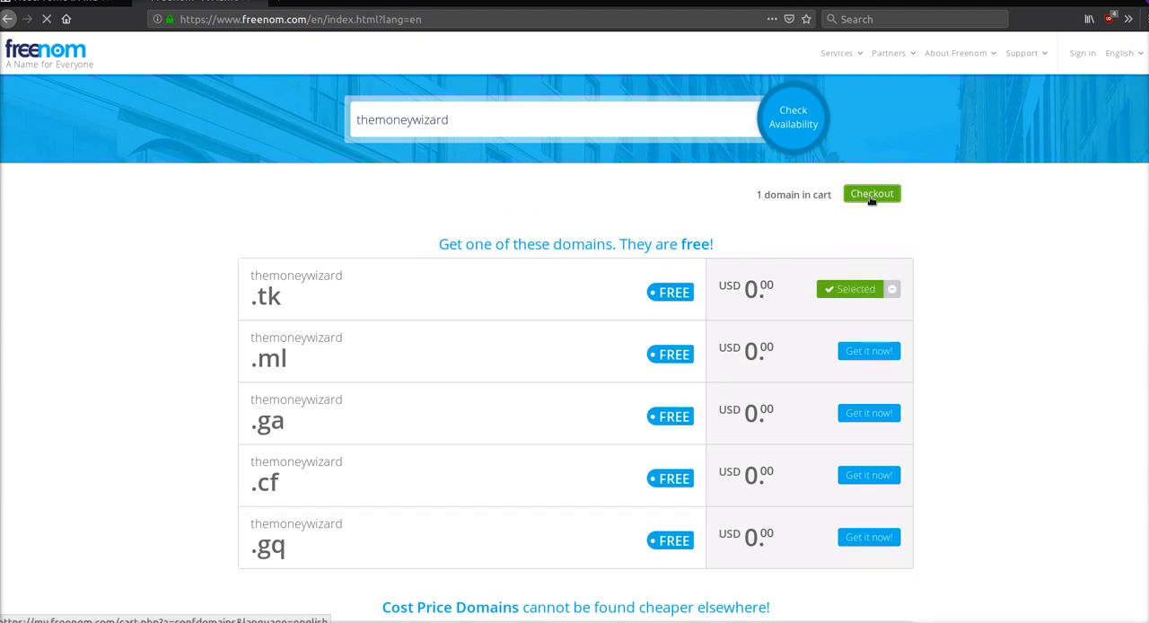
left_click(871, 194)
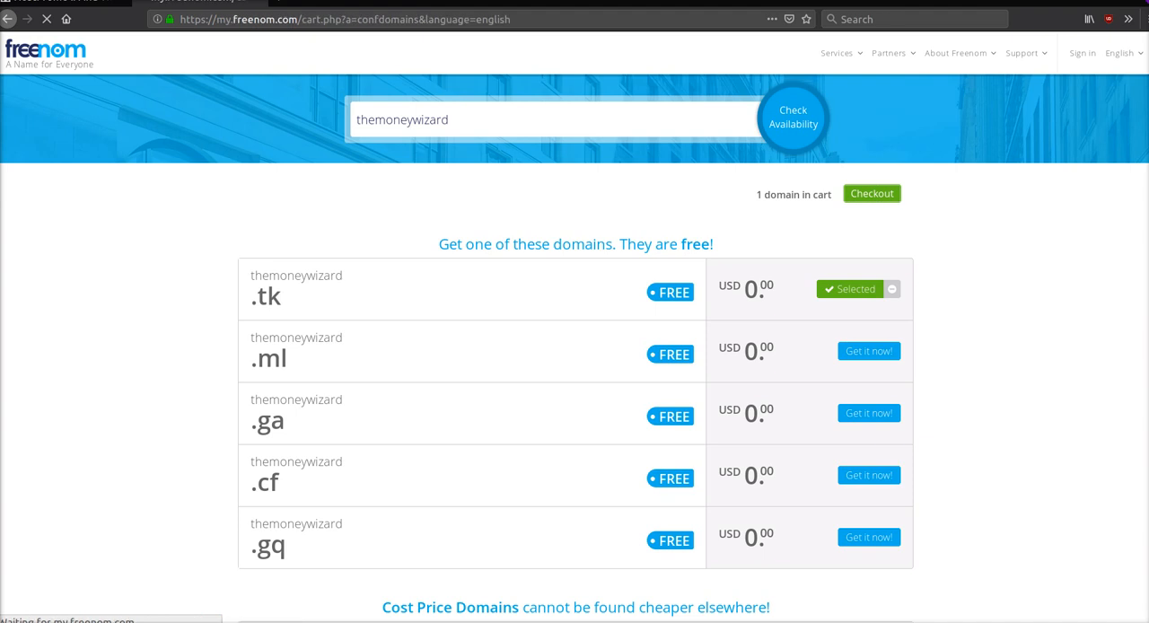
left_click(870, 194)
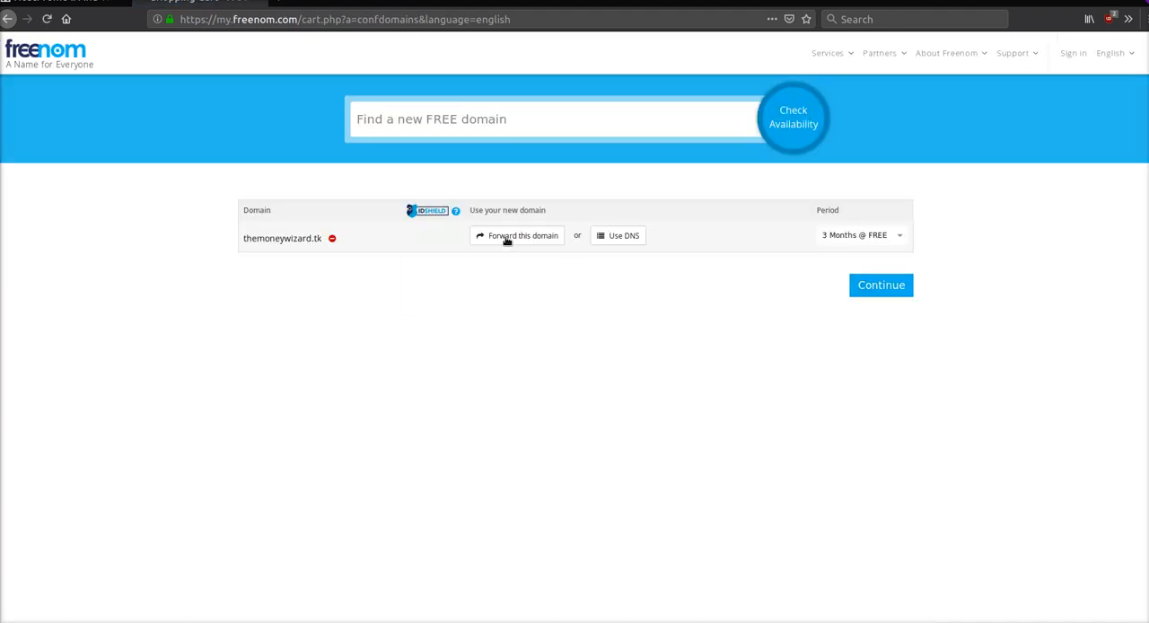
- Choose Use DNS with 'Use your own DNS' so empty nameserver fields show for themoneywizard.tk
left_click(517, 235)
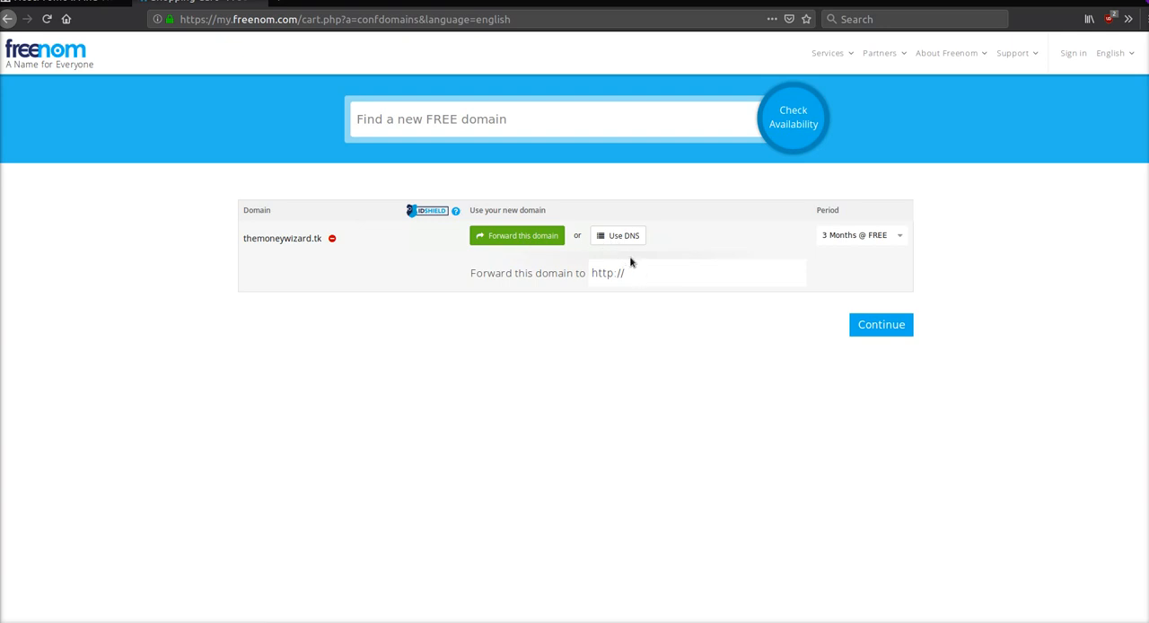
left_click(617, 235)
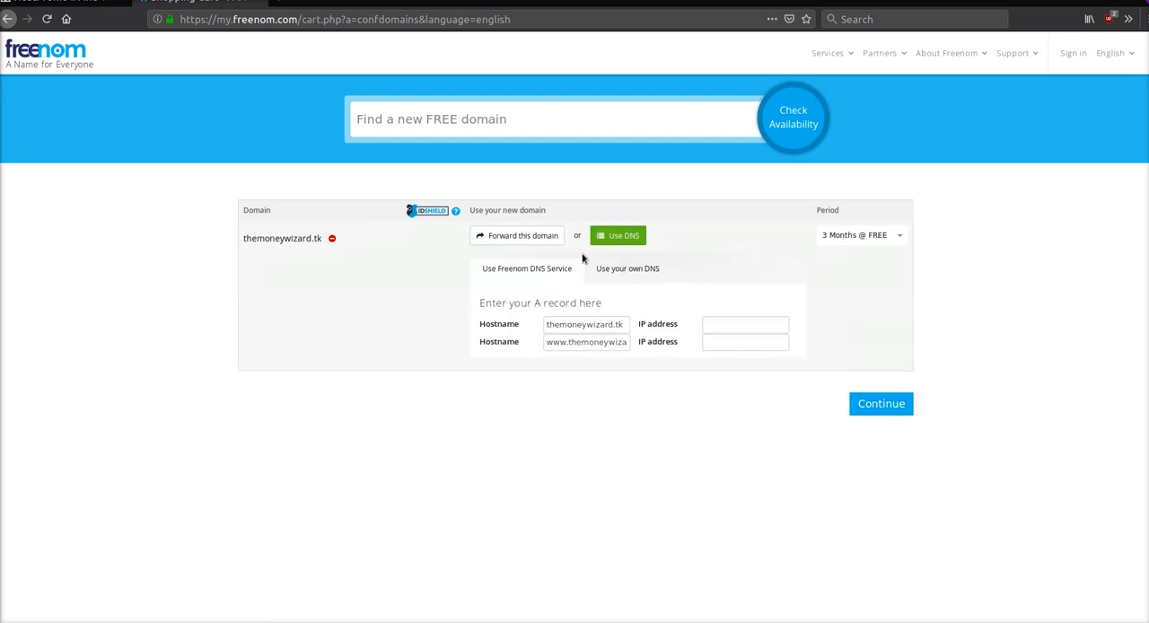
mouse_move(643, 298)
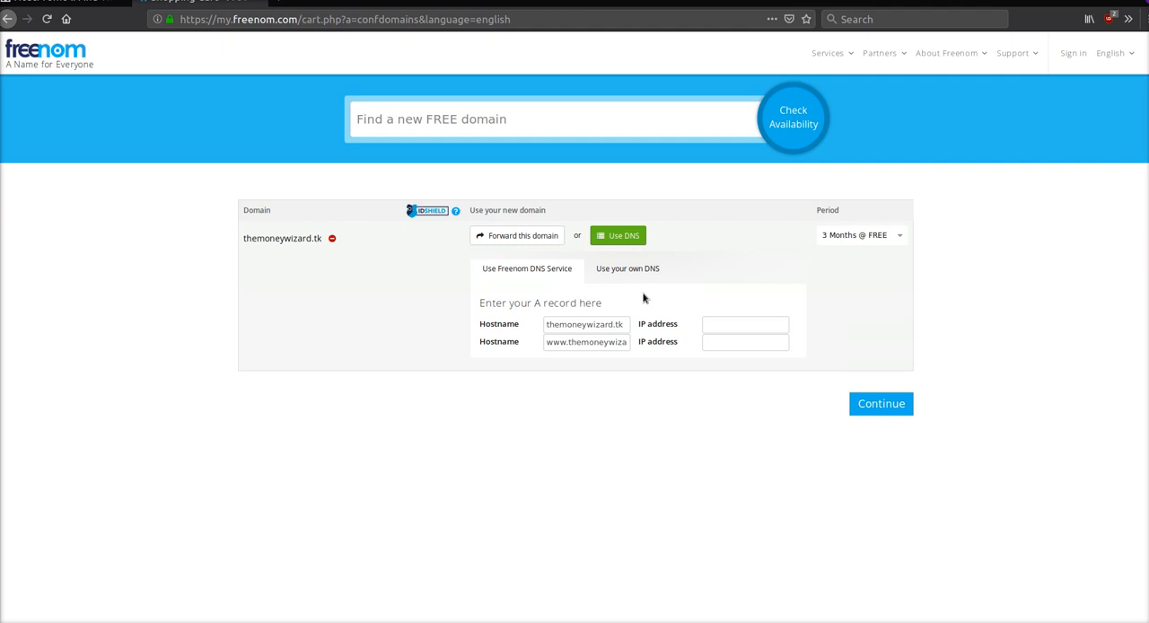
mouse_move(530, 273)
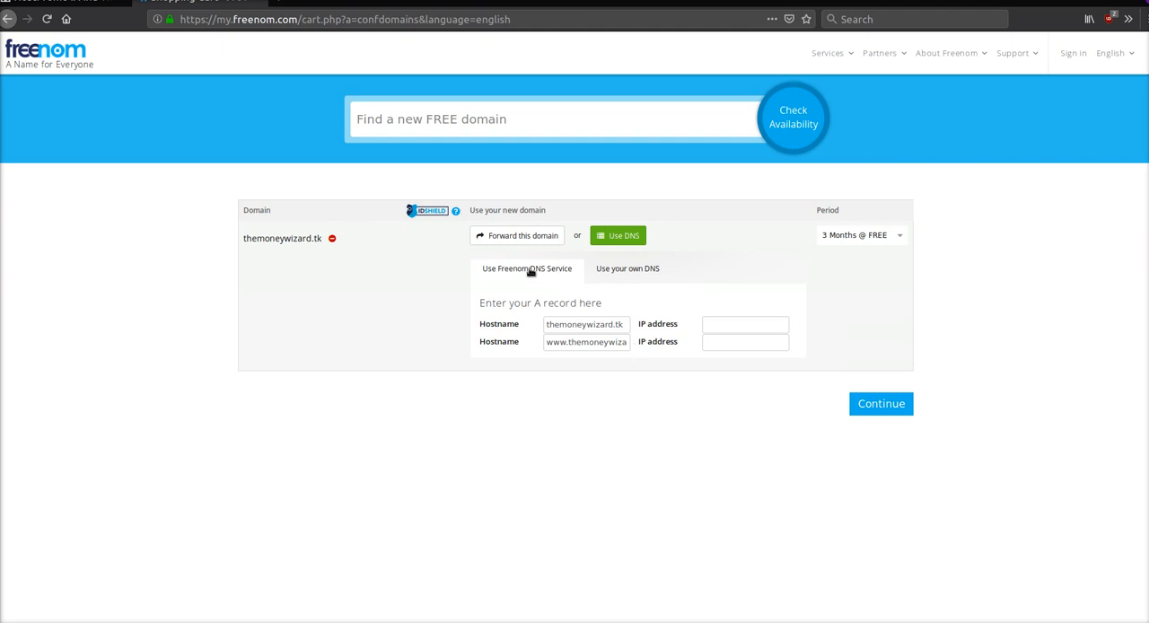
mouse_move(649, 273)
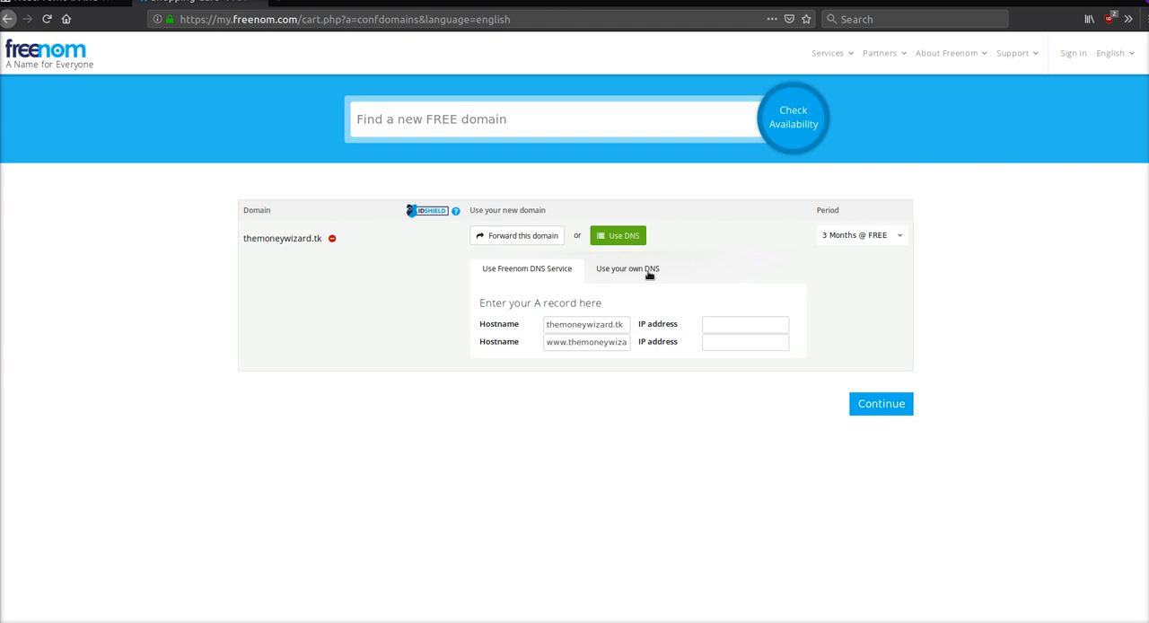
left_click(626, 269)
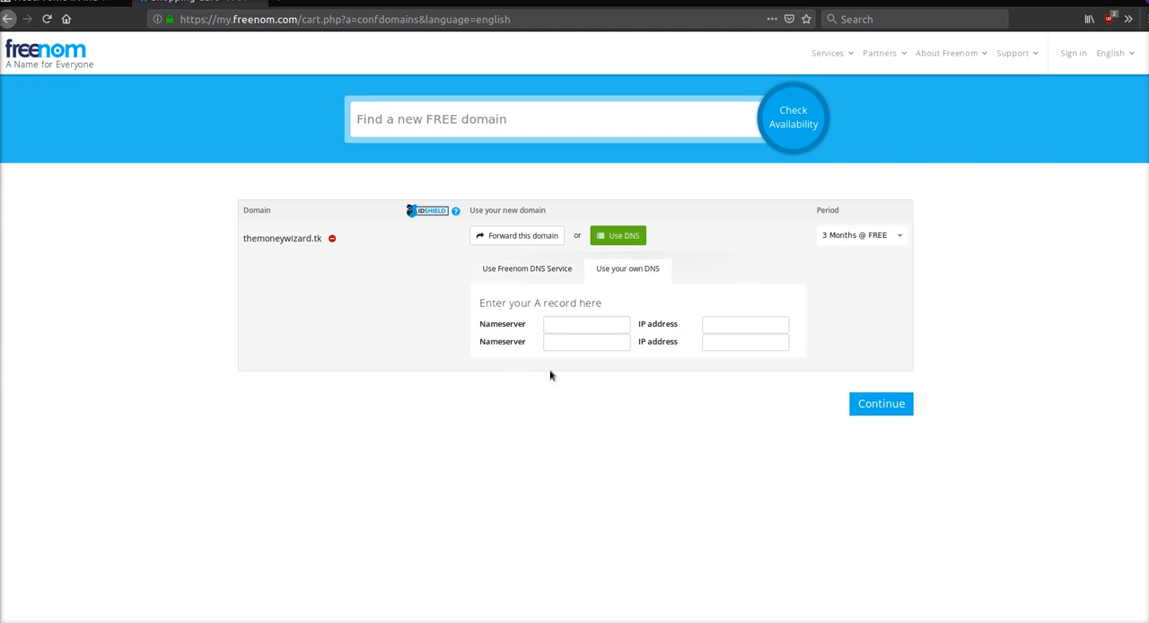
mouse_move(828, 233)
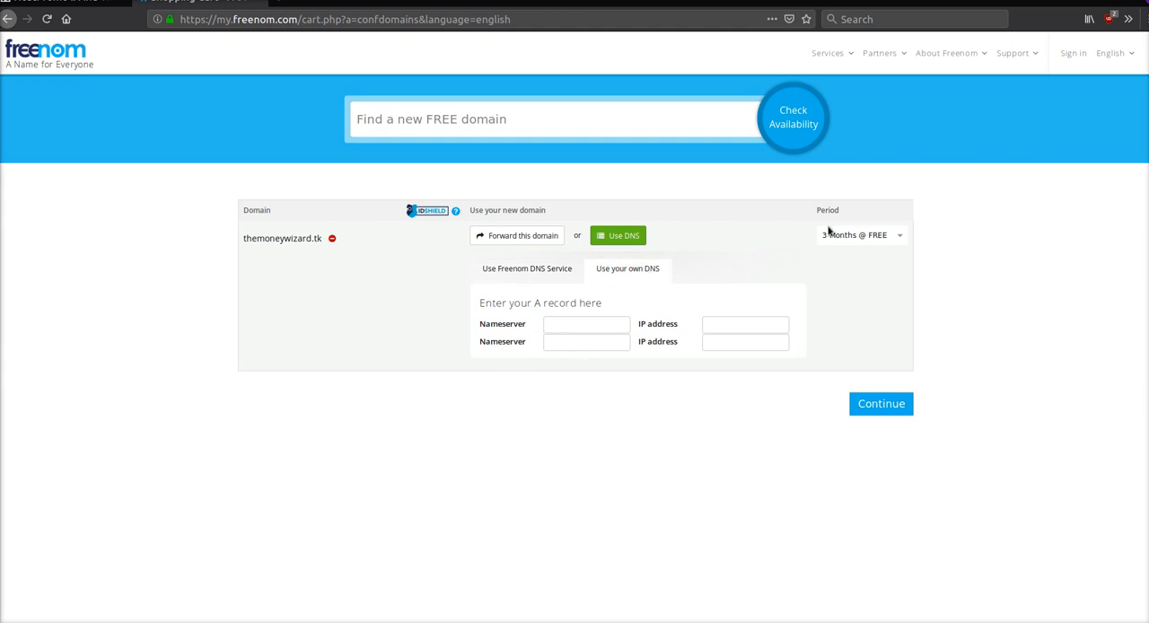
- Set the registration period for themoneywizard.tk to 1 Month @ FREE
left_click(859, 234)
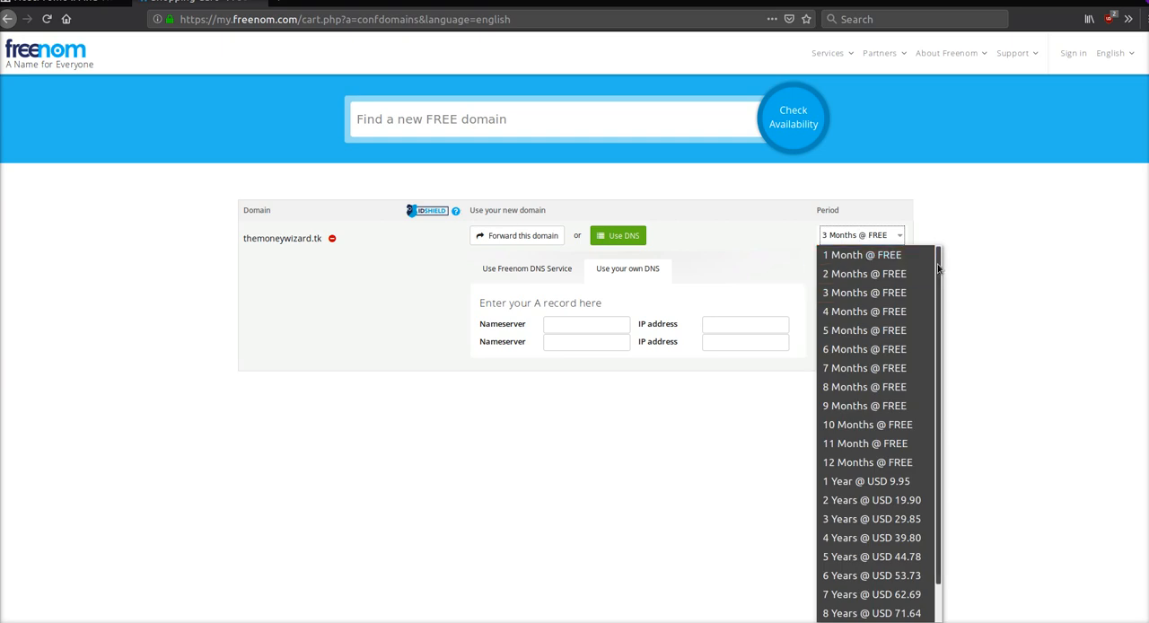
mouse_move(901, 423)
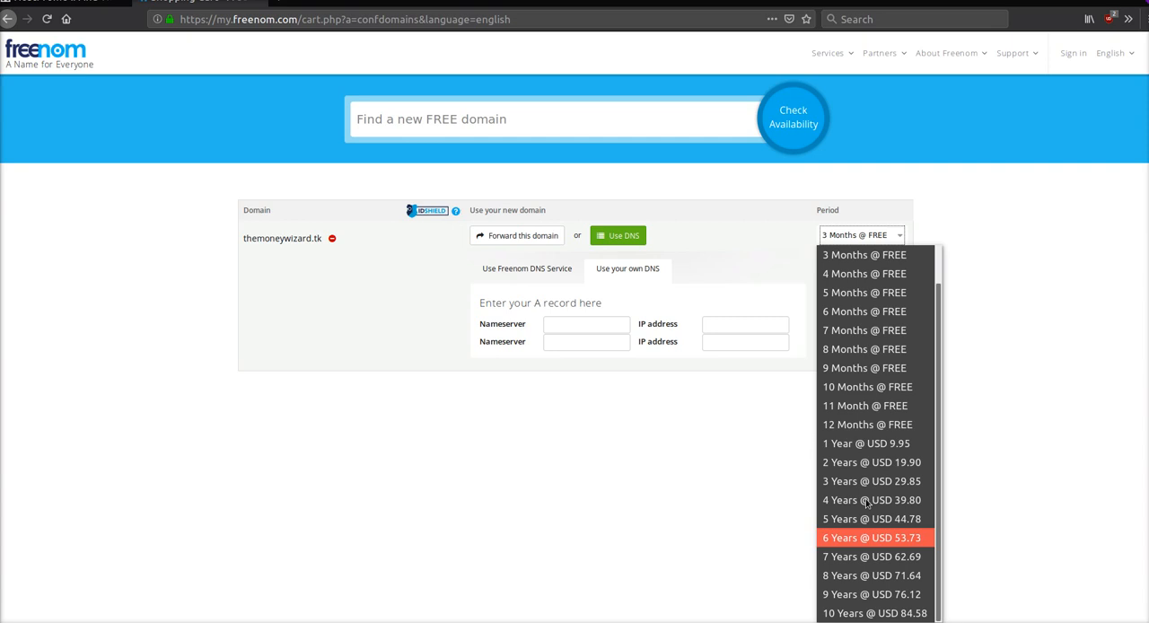
mouse_move(944, 373)
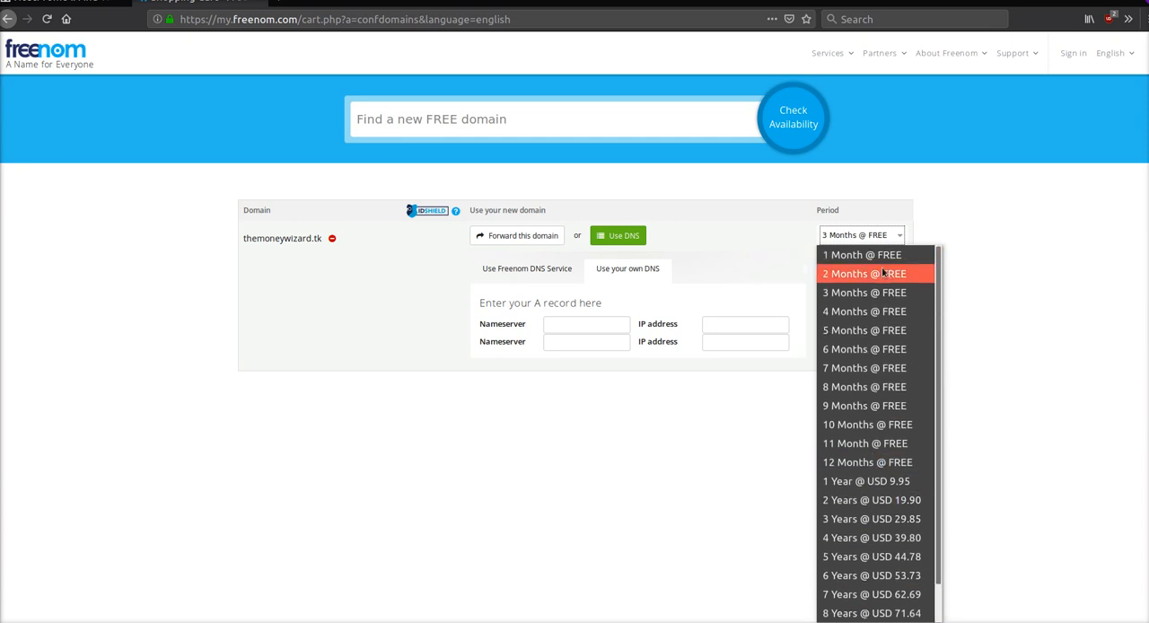
left_click(863, 255)
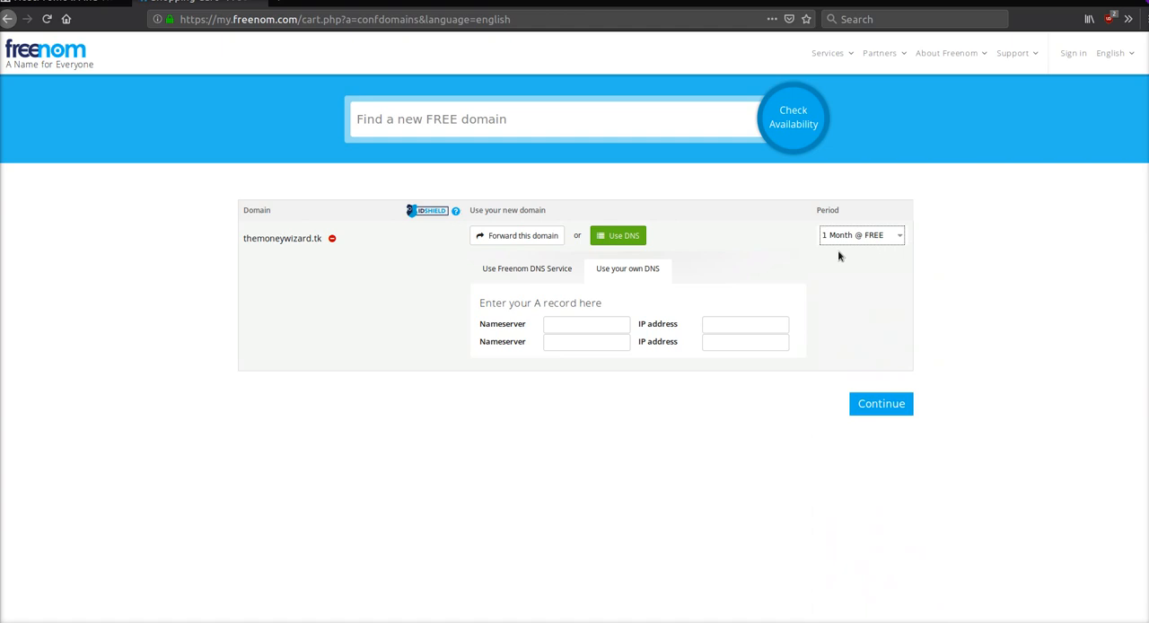
mouse_move(836, 275)
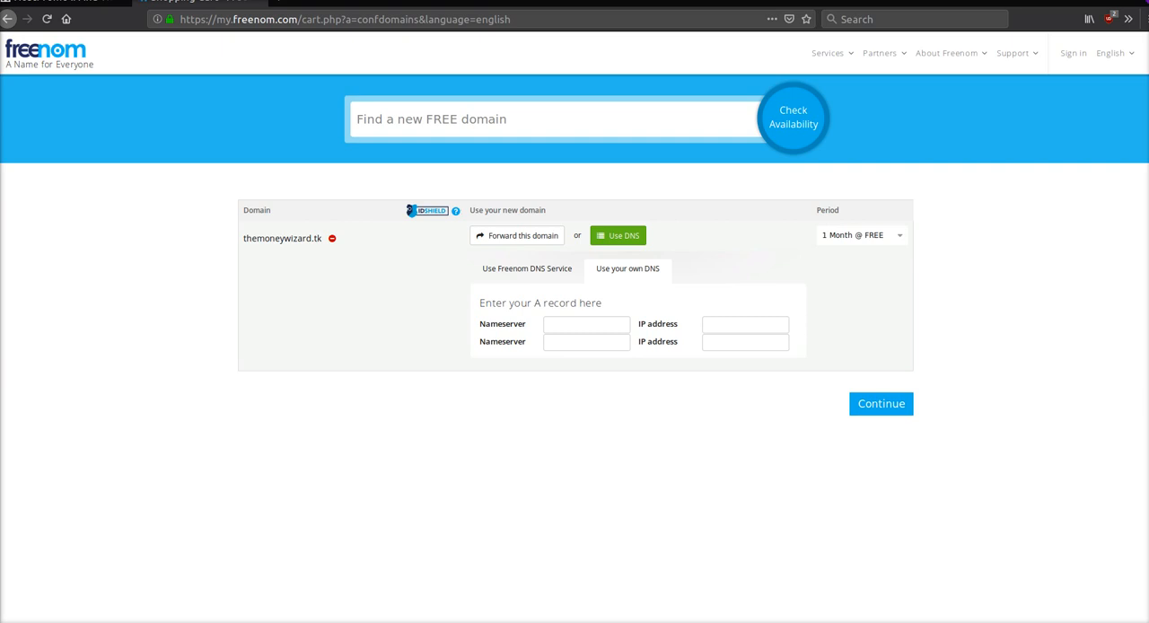
scroll("down", 3)
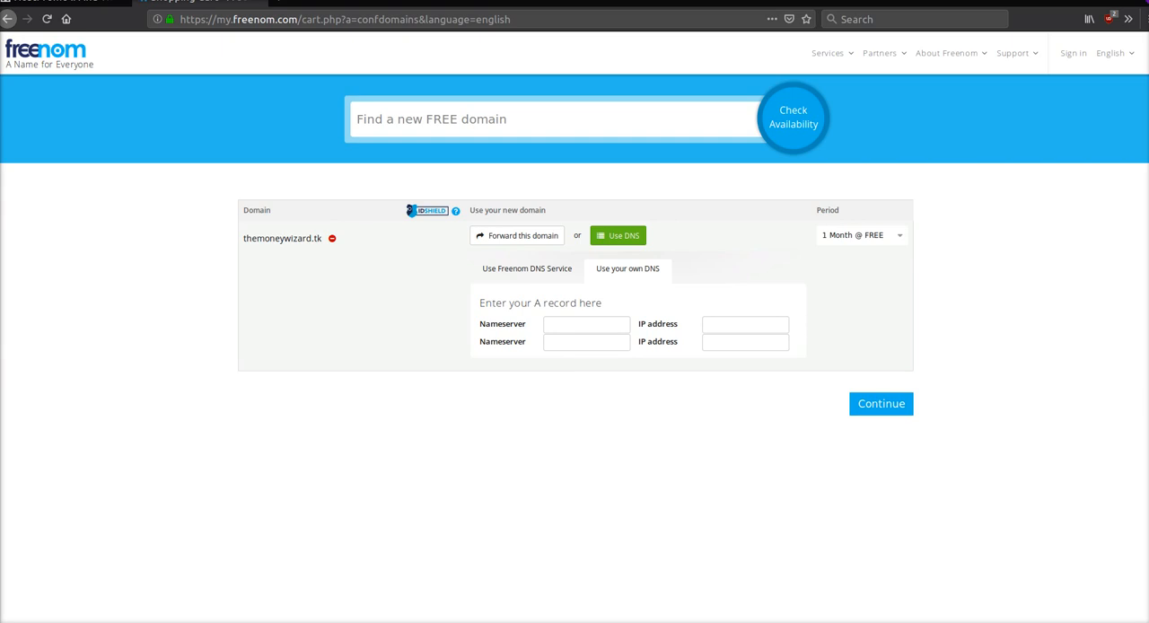
mouse_move(832, 68)
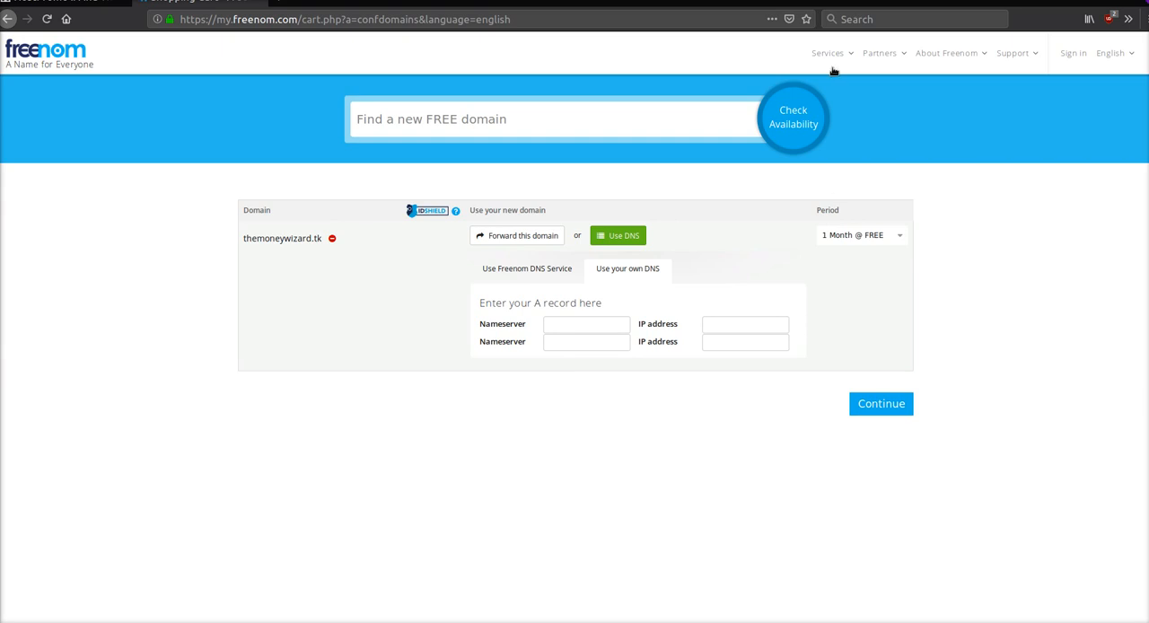
mouse_move(183, 273)
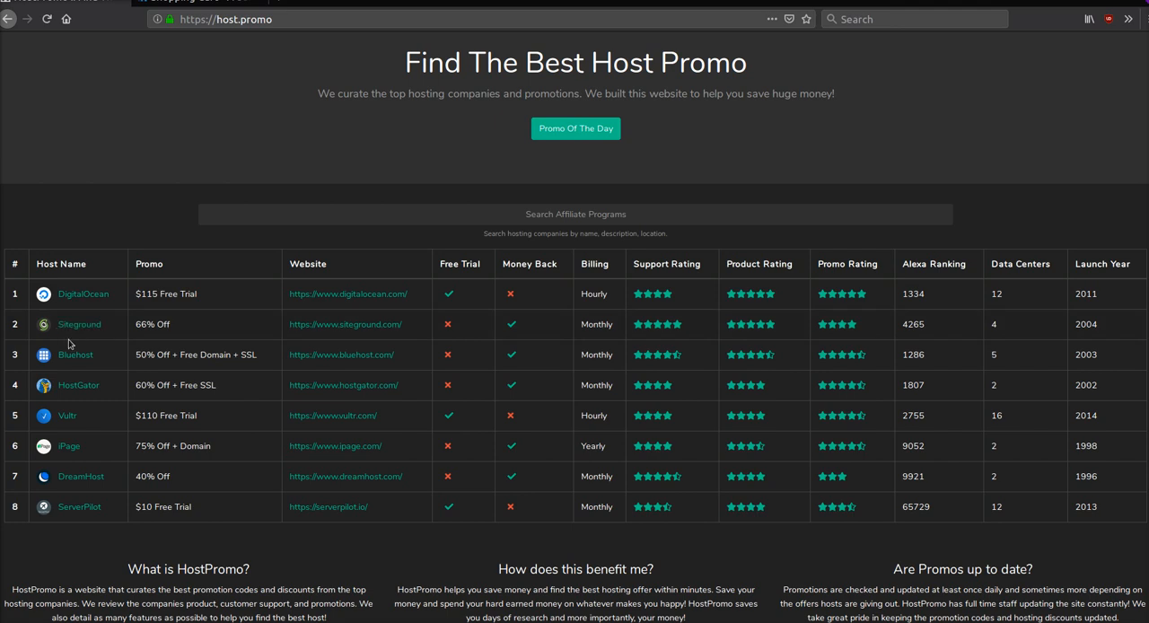
mouse_move(115, 359)
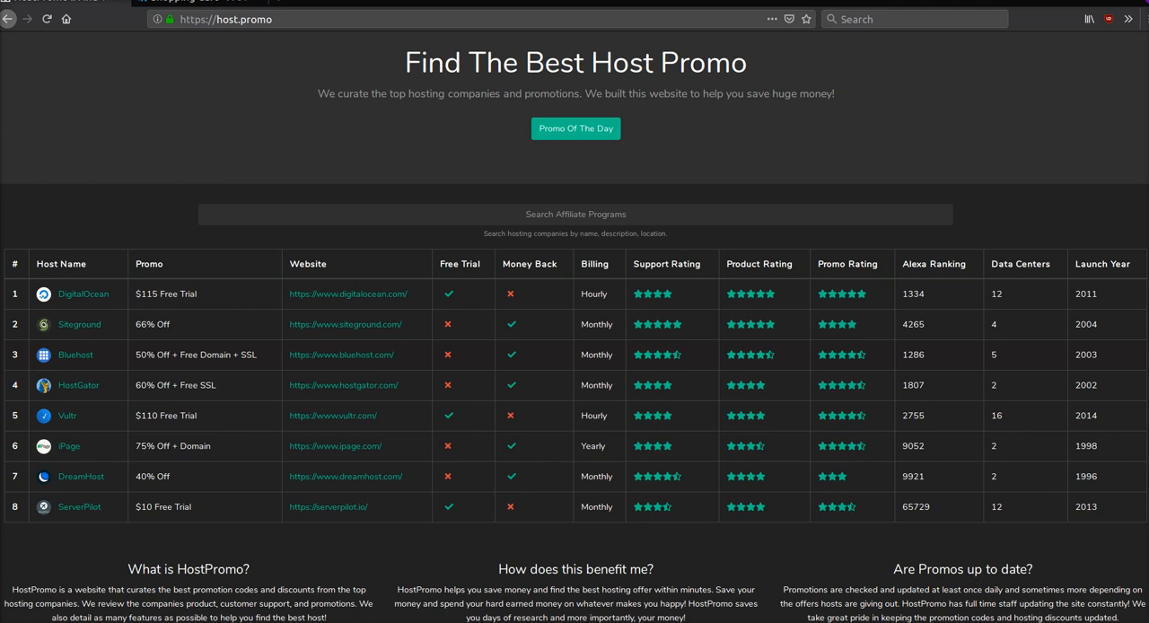
mouse_move(244, 358)
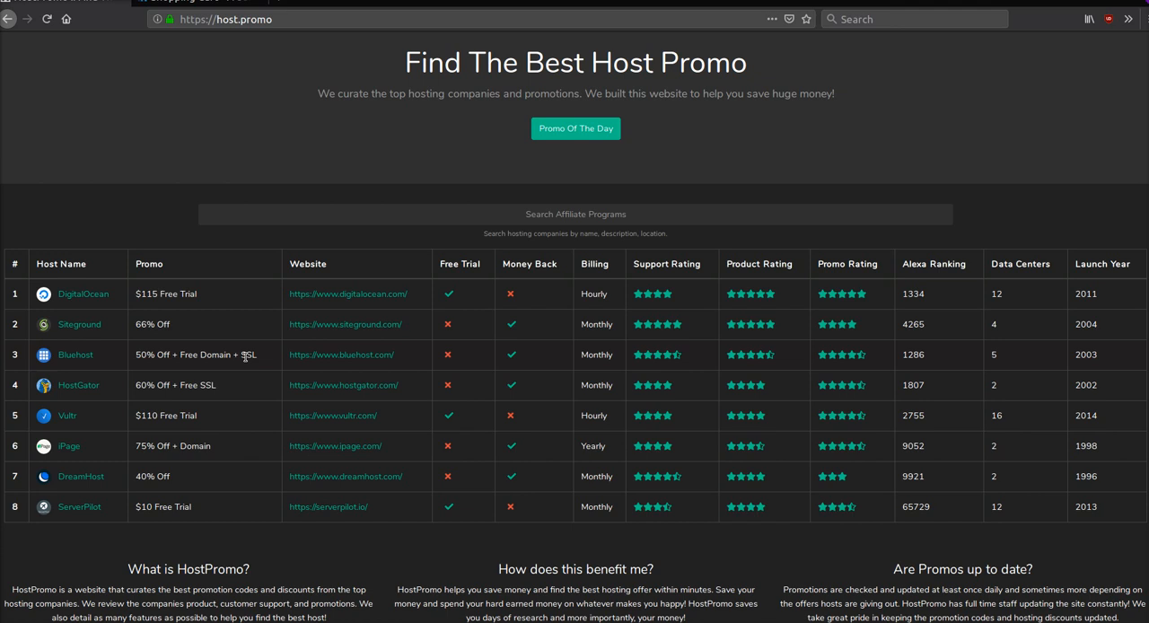
mouse_move(269, 359)
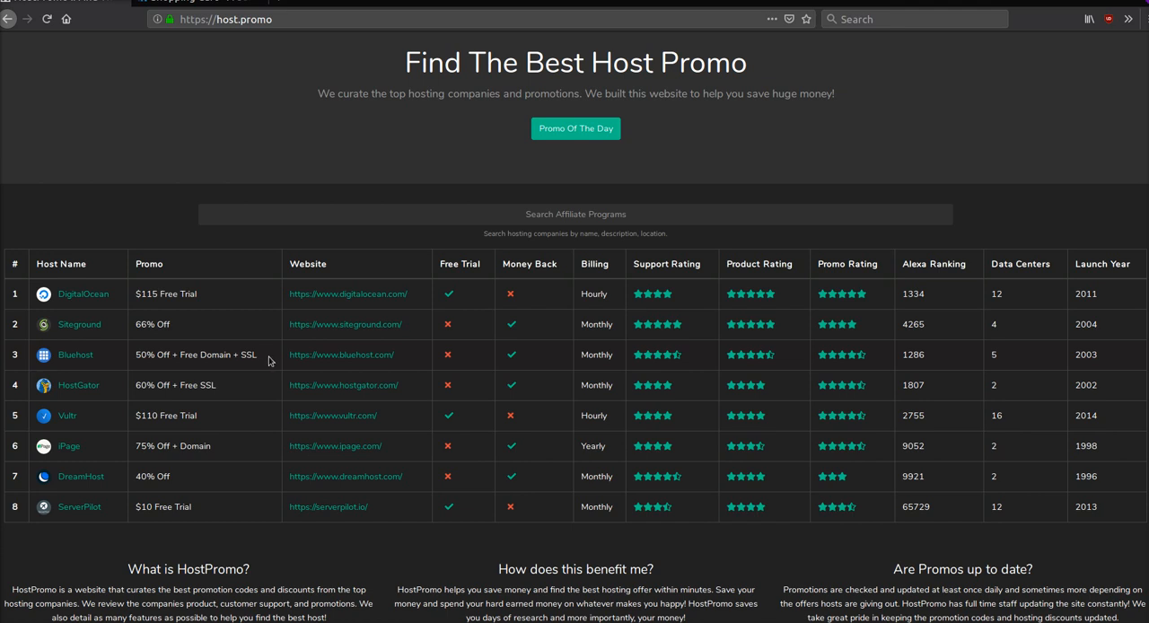
mouse_move(269, 359)
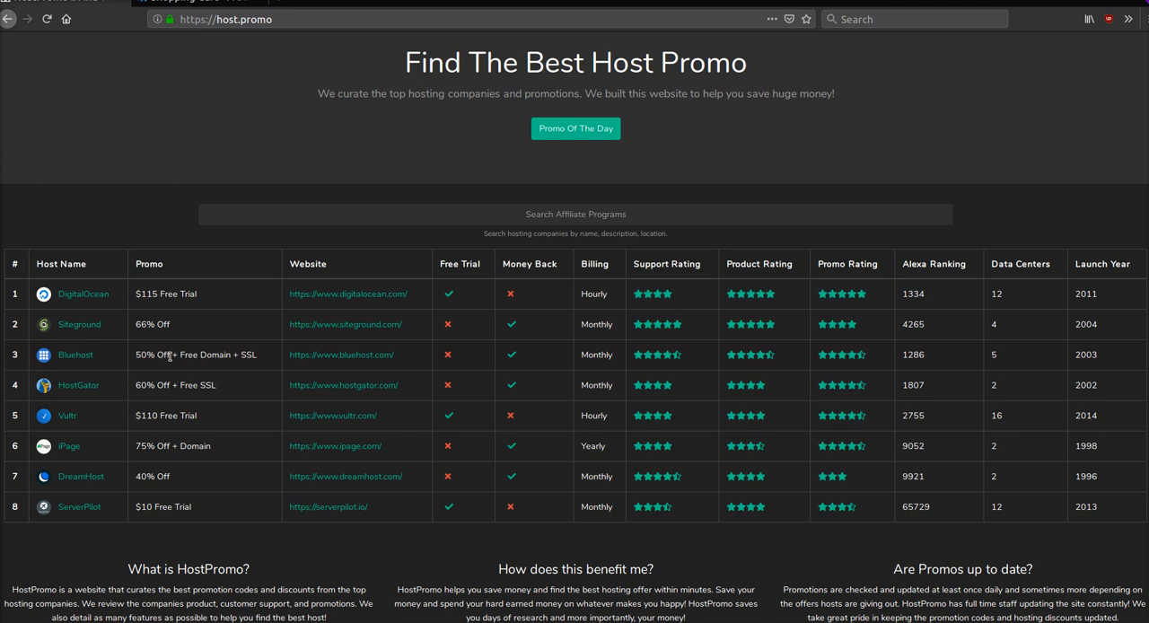
mouse_move(219, 357)
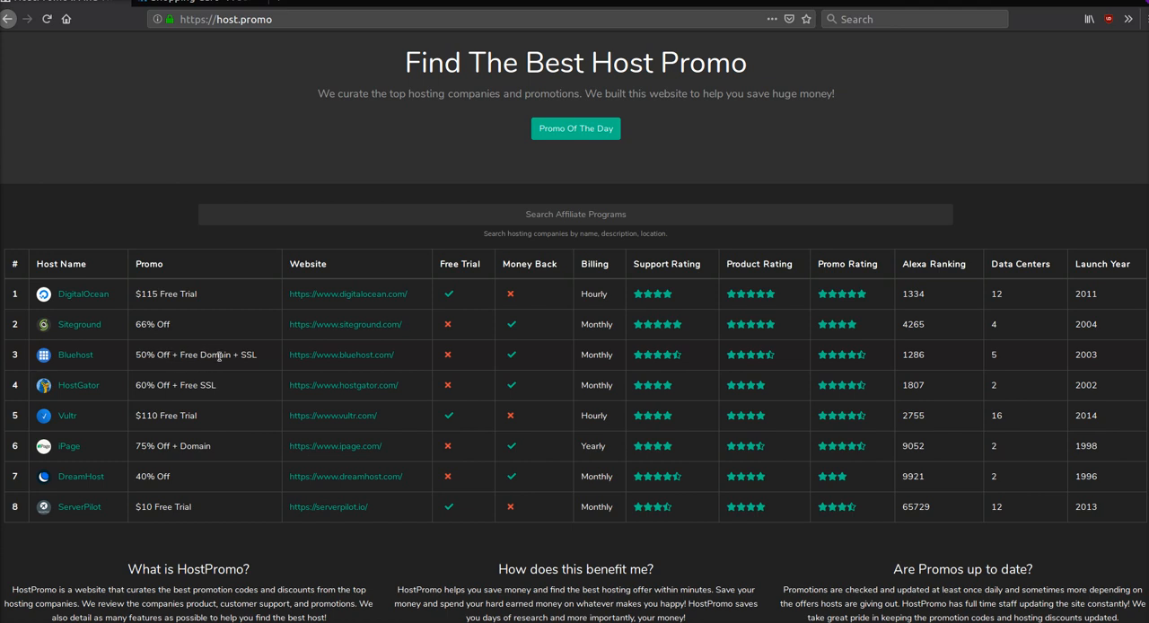
mouse_move(241, 356)
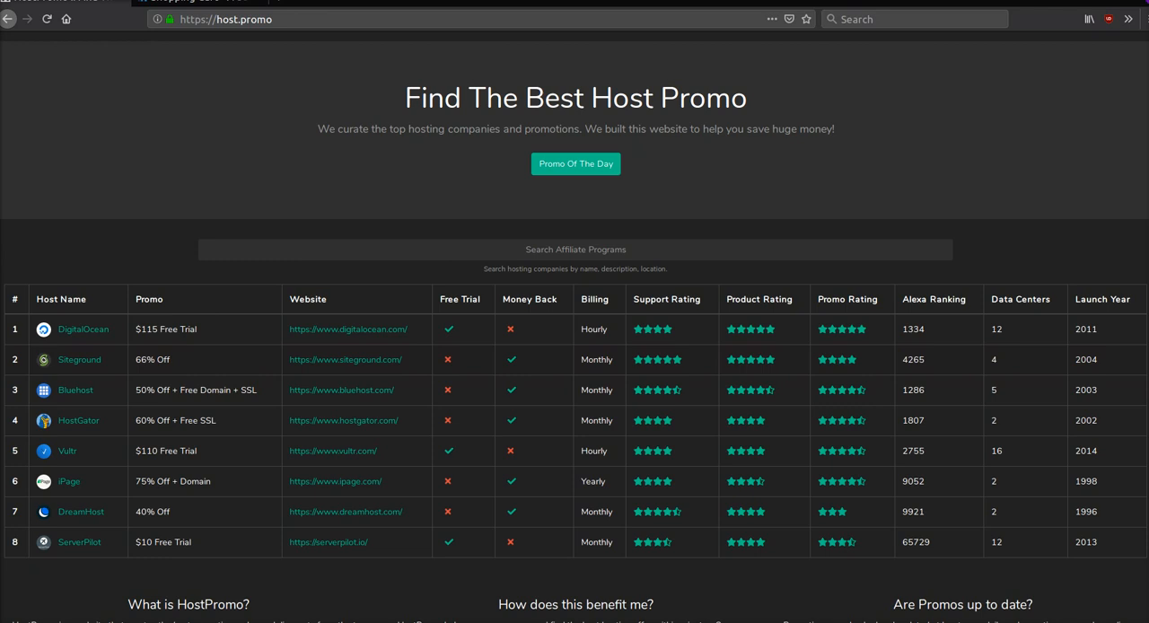
- Scroll through HostPromo's hosting promotions comparison table
scroll("down", 3)
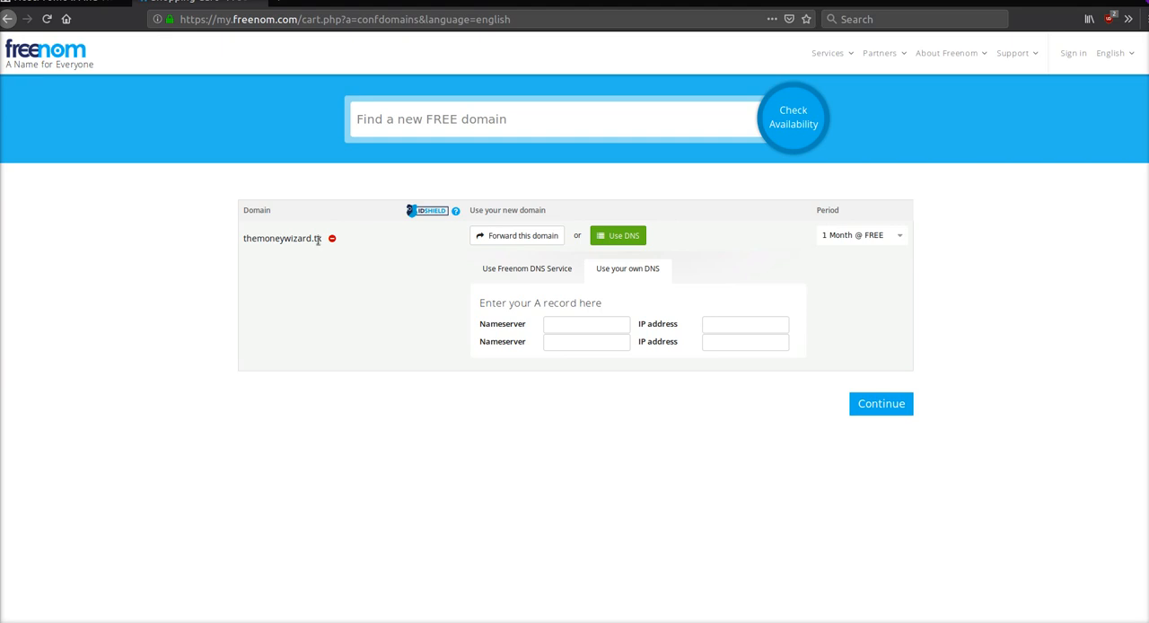
mouse_move(392, 266)
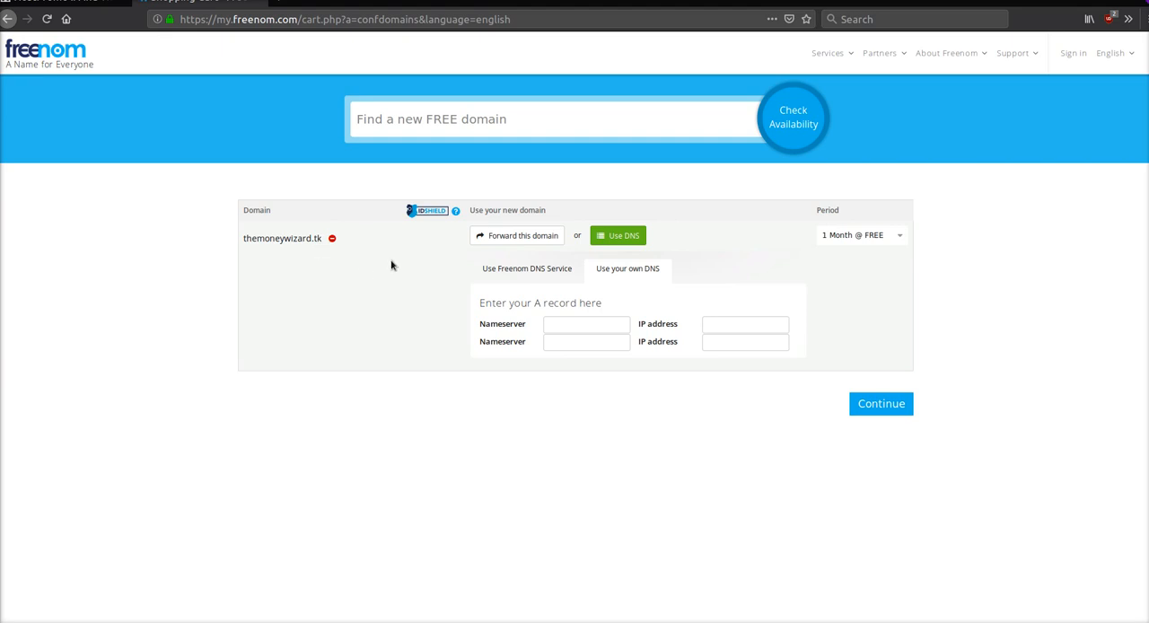
mouse_move(298, 110)
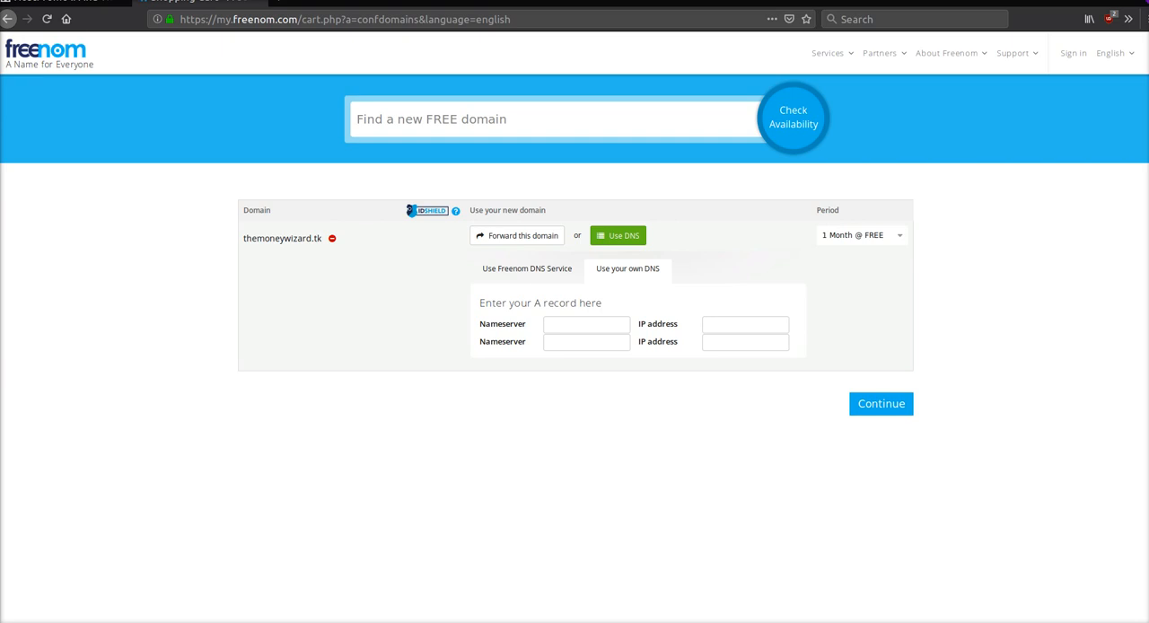
mouse_move(384, 222)
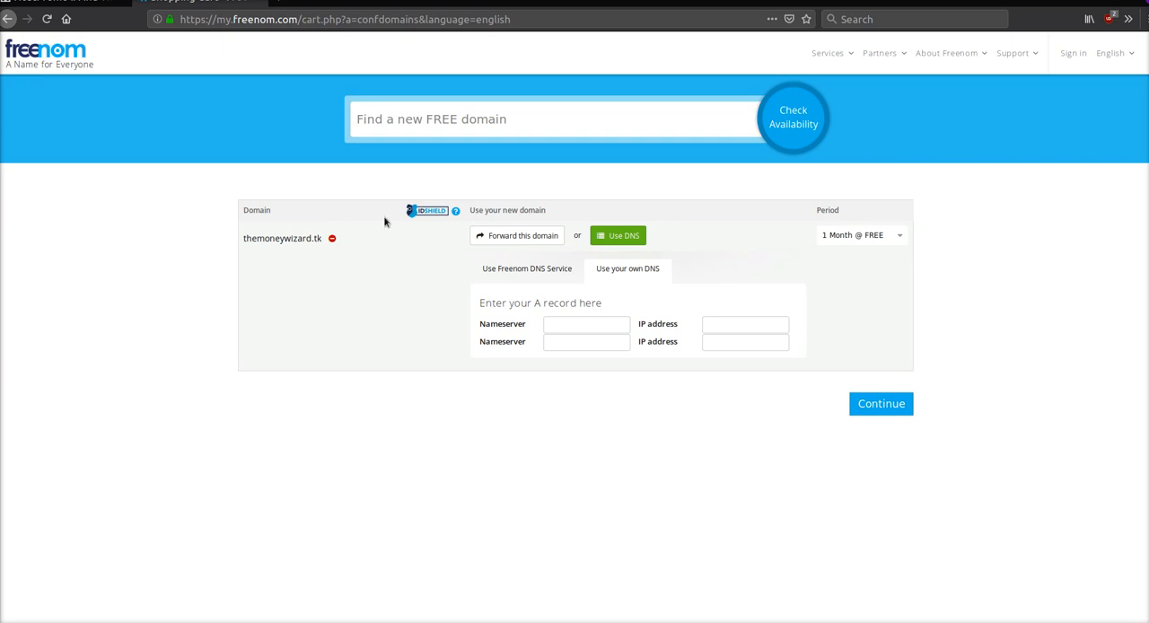
mouse_move(889, 176)
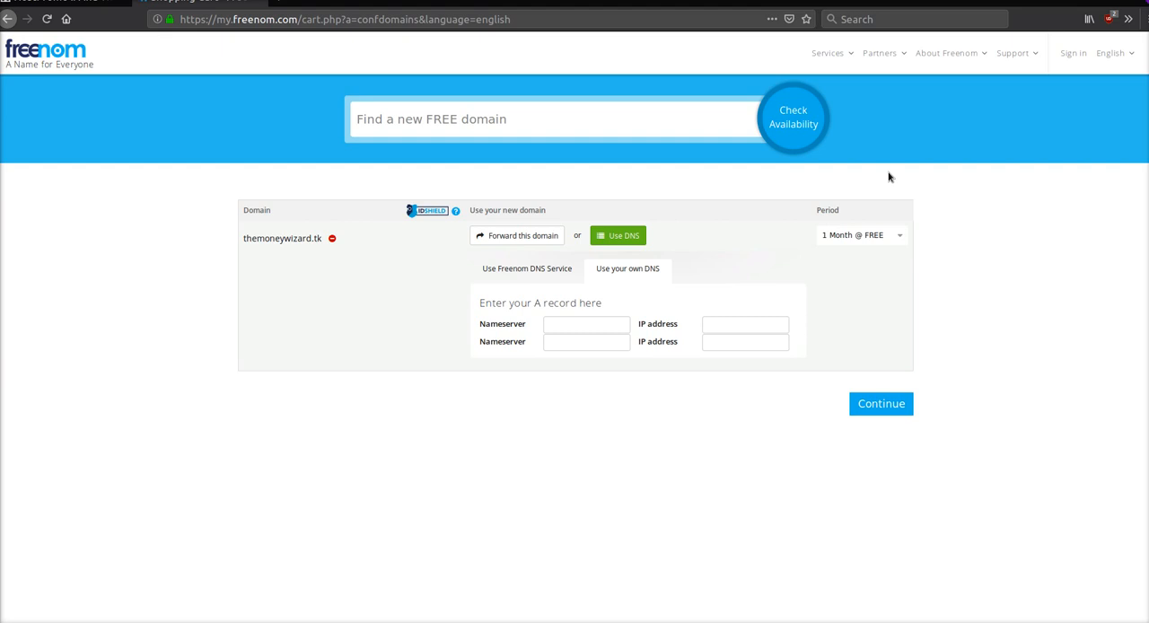
mouse_move(883, 99)
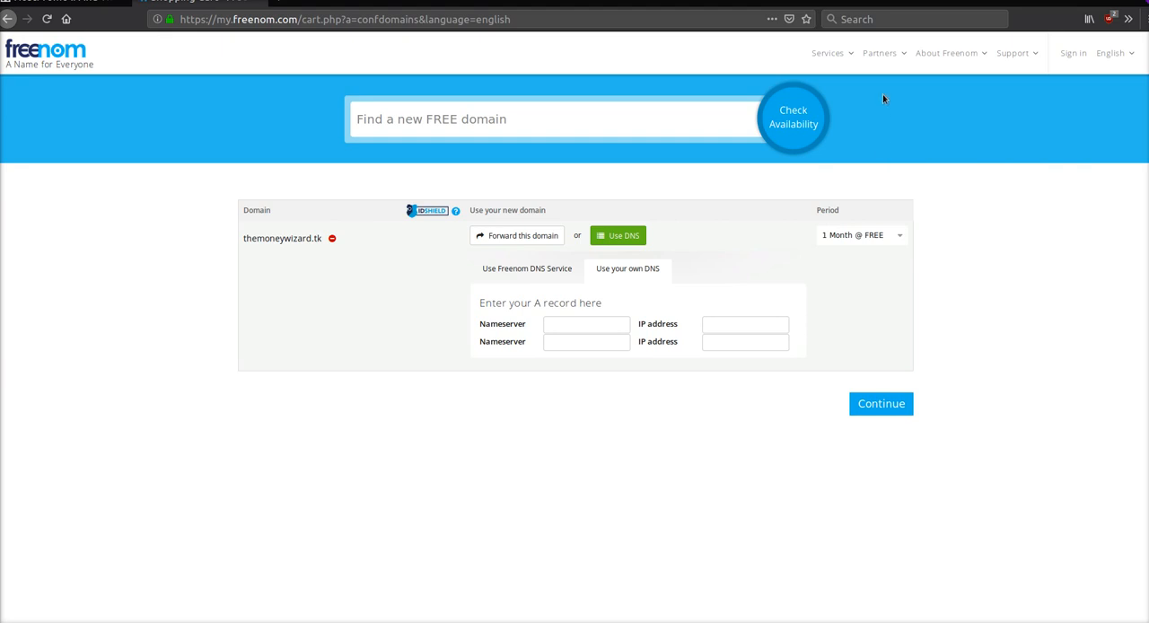